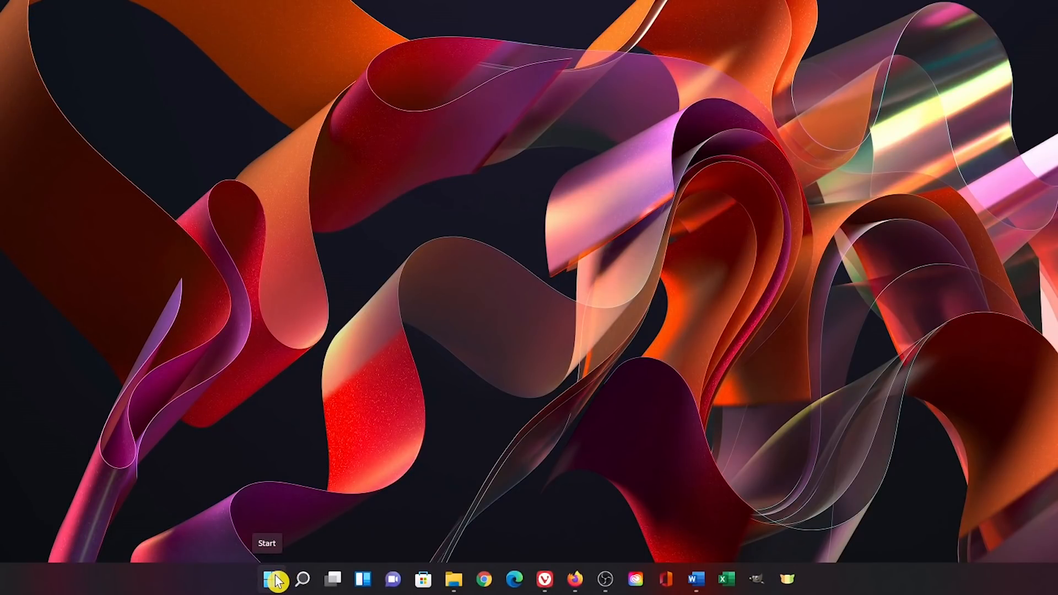
Step: Open the Start menu from the taskbar to show pinned apps and recommended files
click(281, 580)
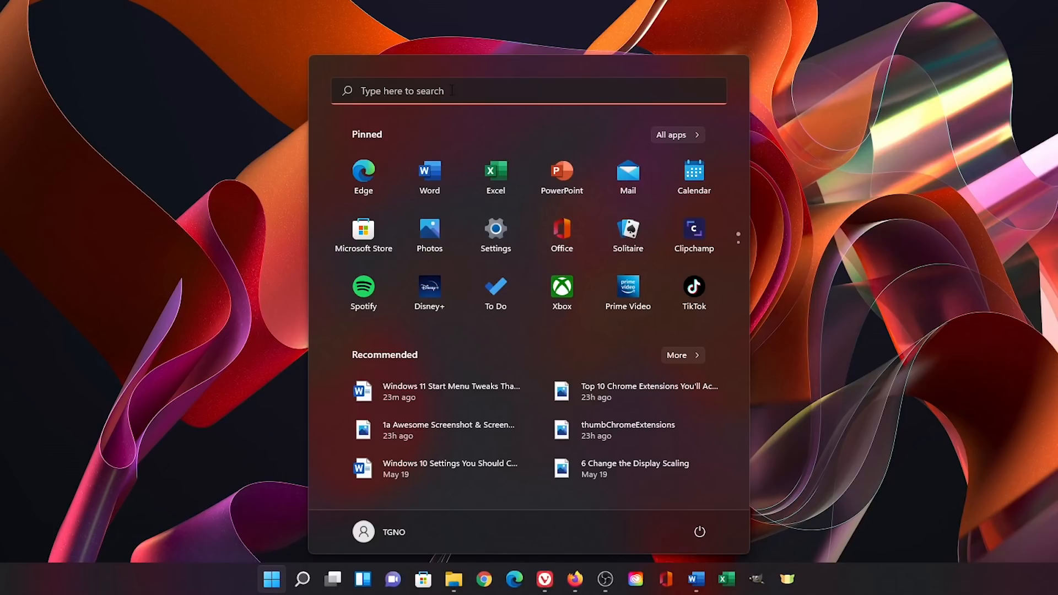
mouse_move(462, 144)
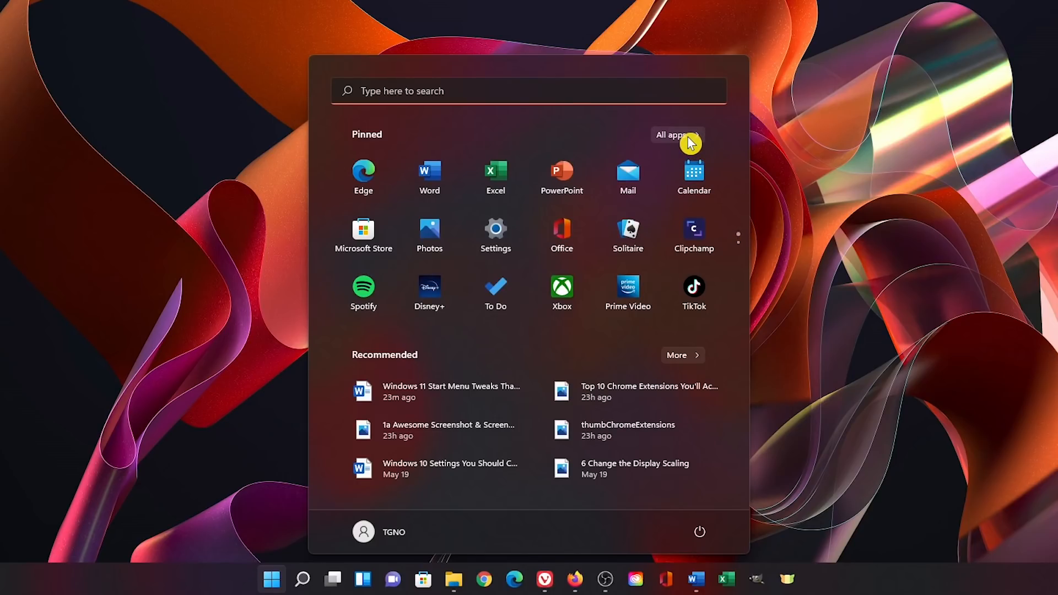
click(677, 134)
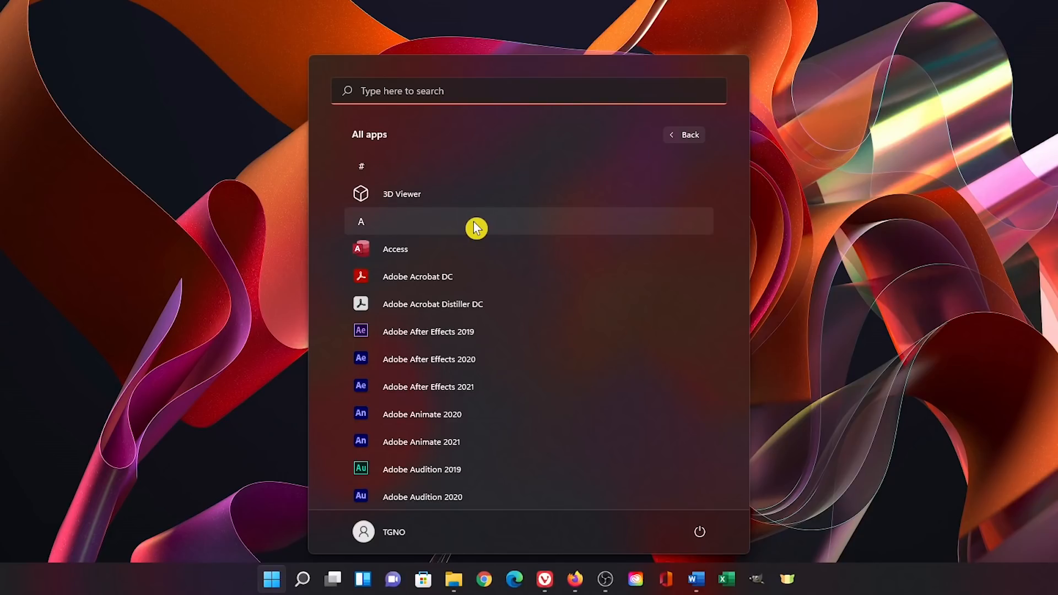
click(361, 222)
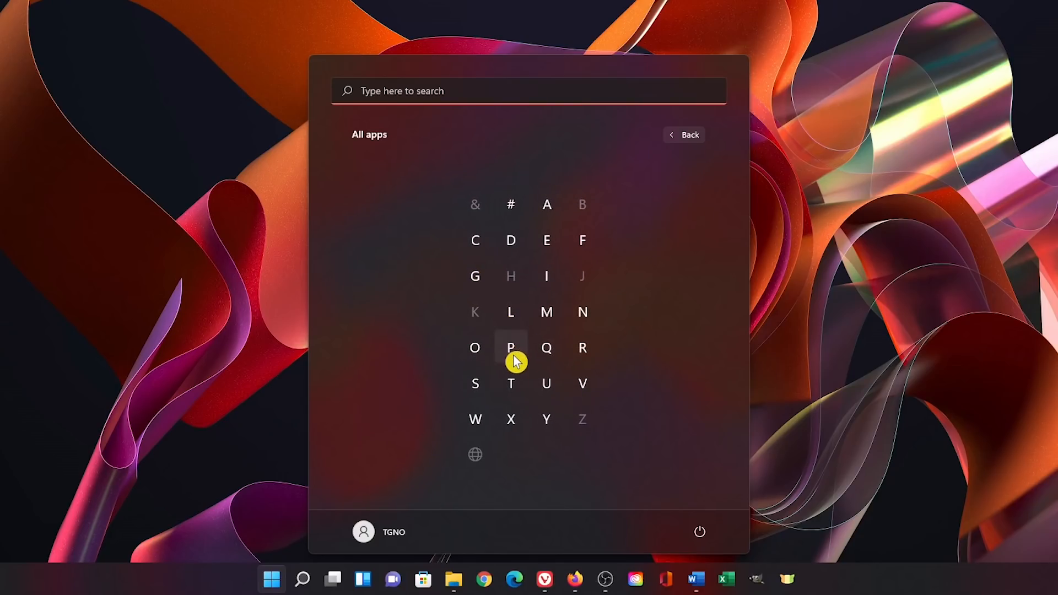
click(512, 347)
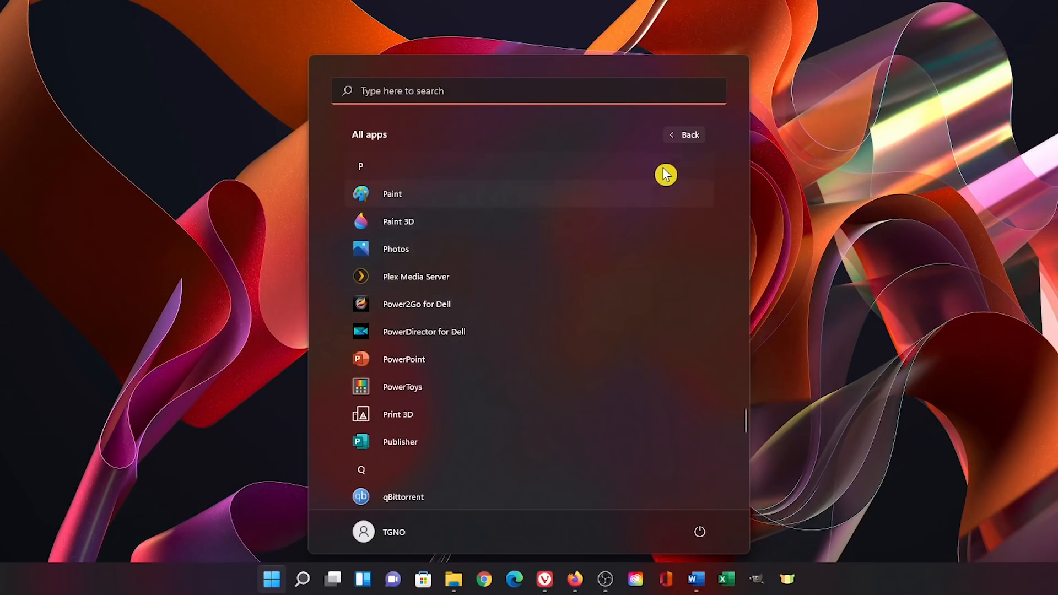
click(689, 134)
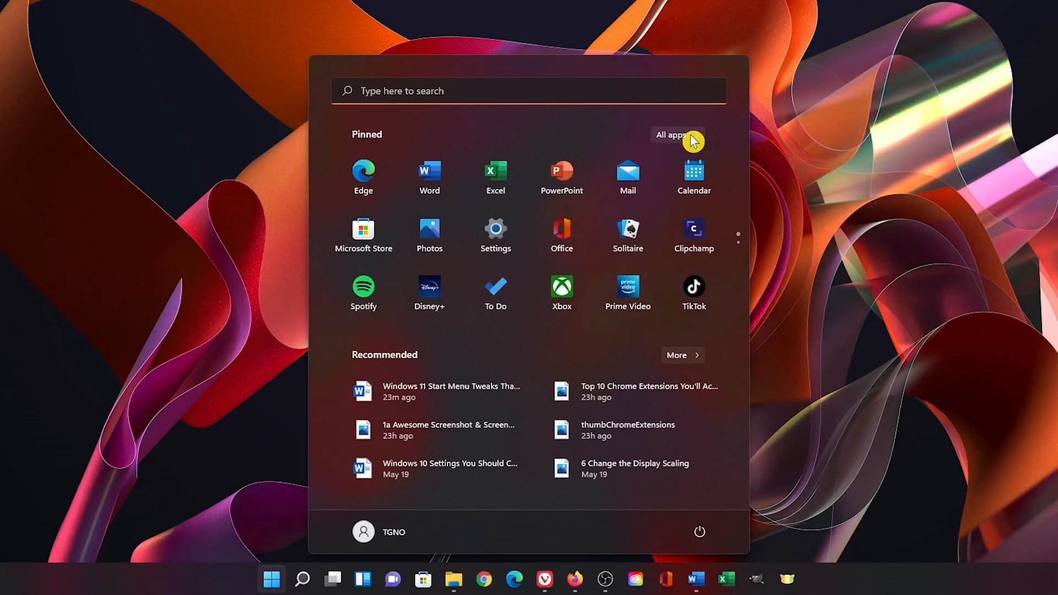
mouse_move(487, 364)
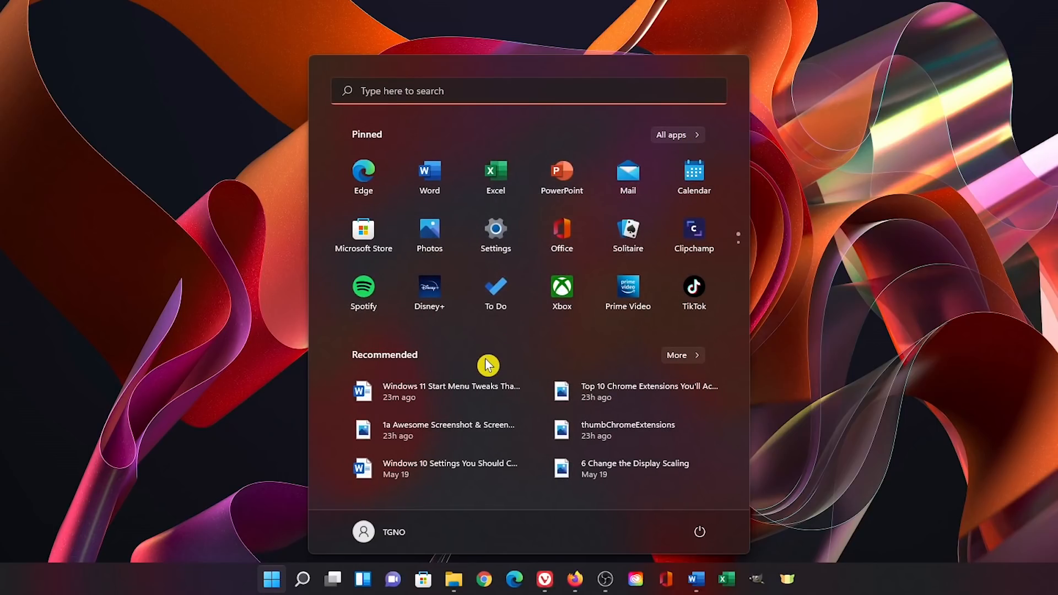
mouse_move(411, 478)
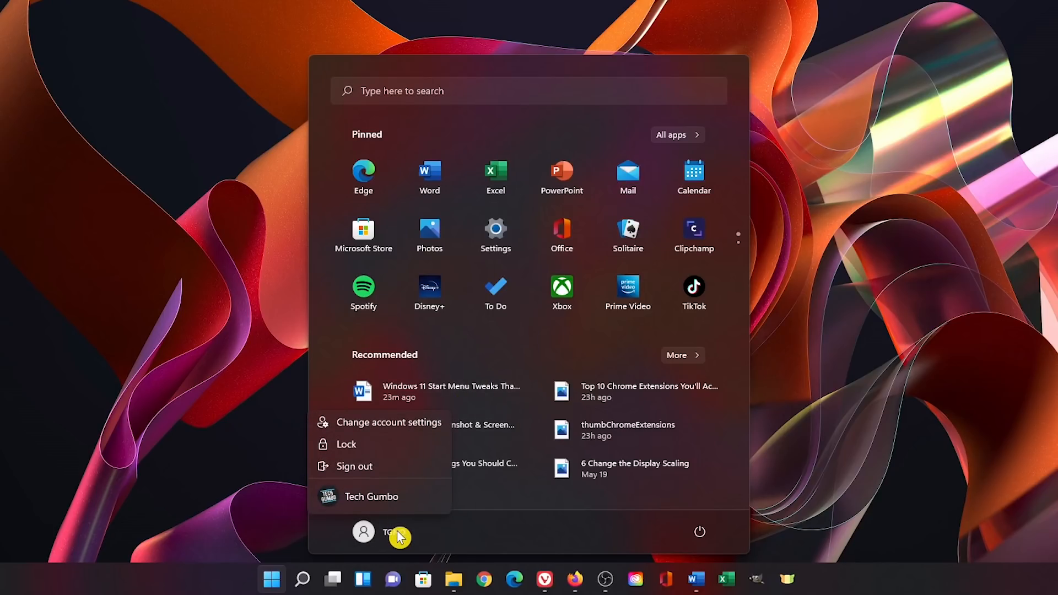
mouse_move(390, 431)
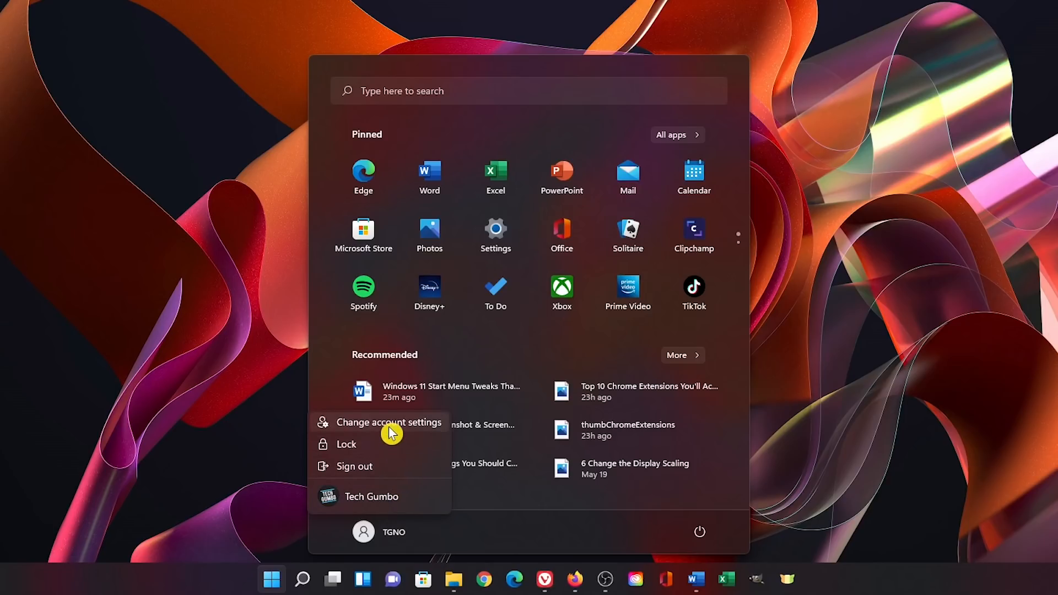
mouse_move(388, 471)
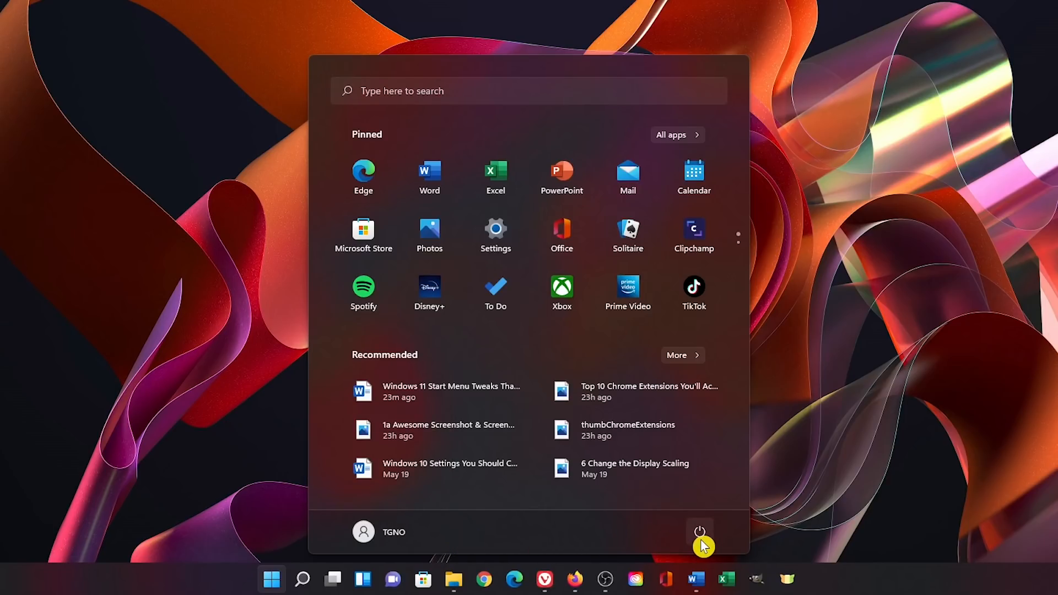
Step: Dismiss the Start menu so the desktop is showing again
click(700, 530)
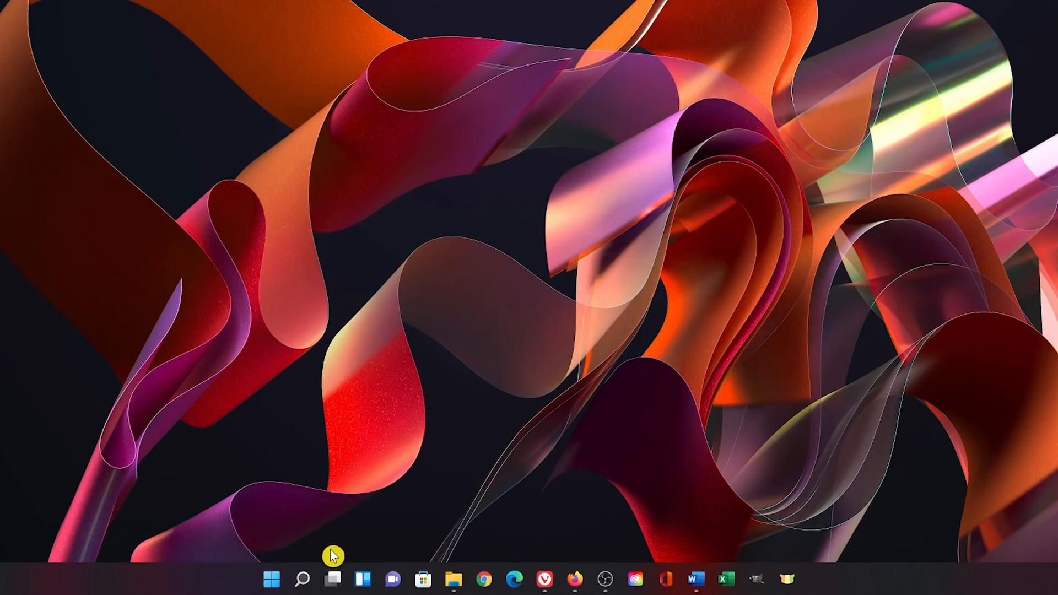
right_click(272, 578)
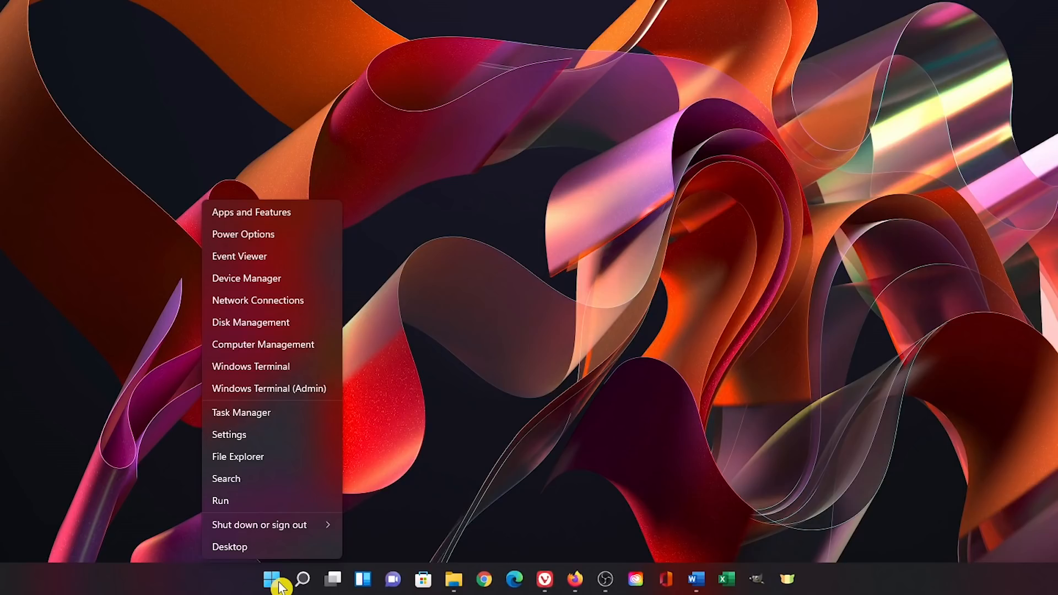
mouse_move(305, 286)
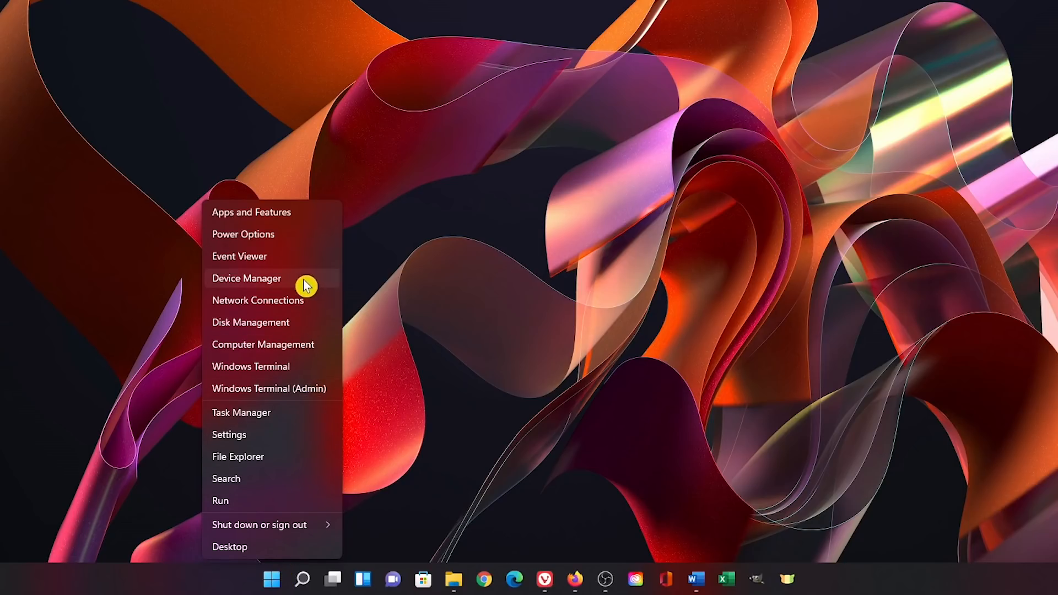
mouse_move(284, 236)
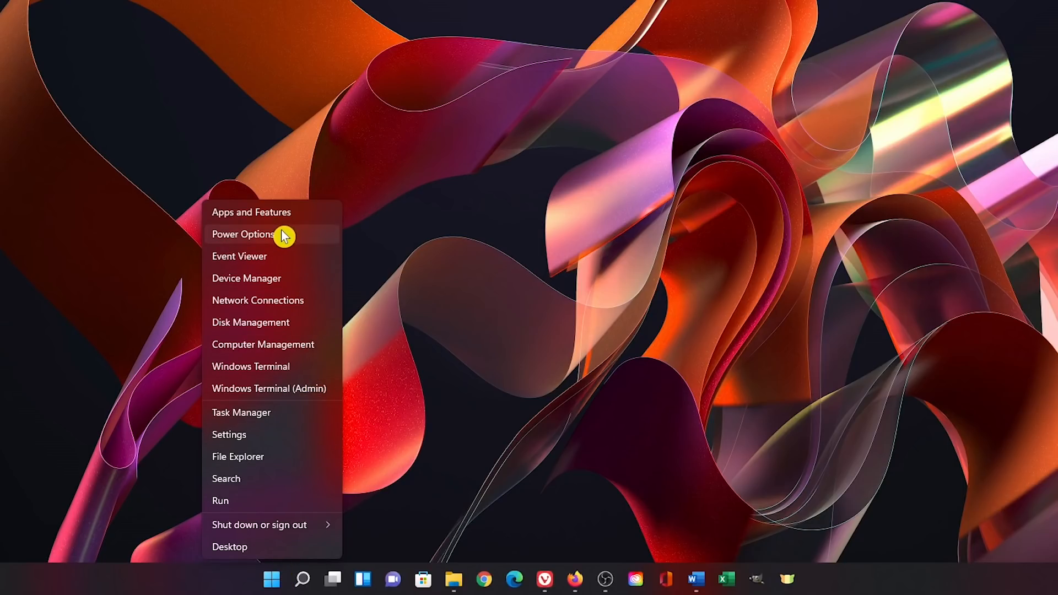
mouse_move(286, 377)
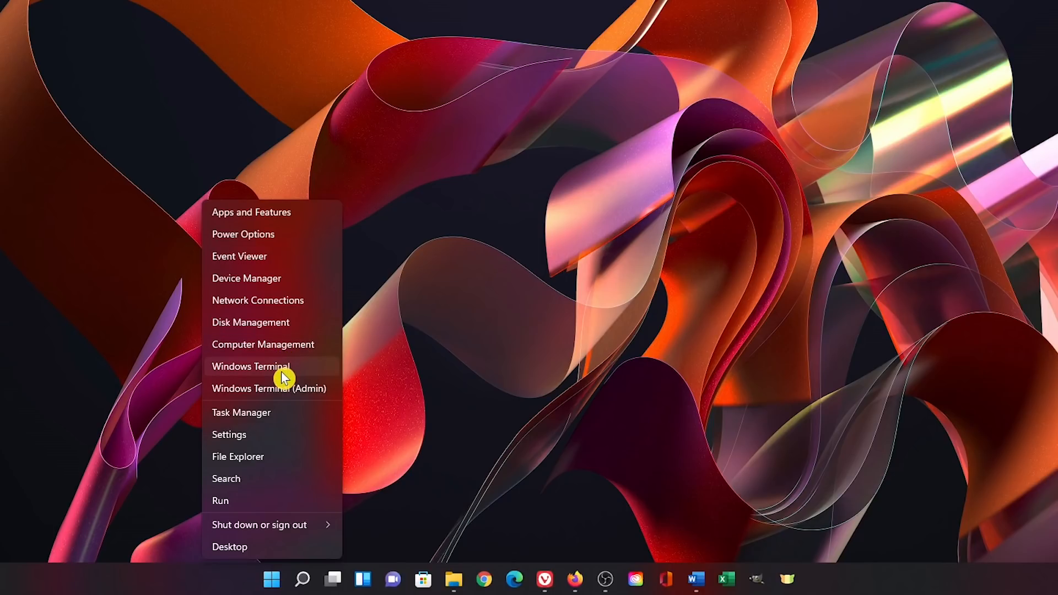
mouse_move(286, 422)
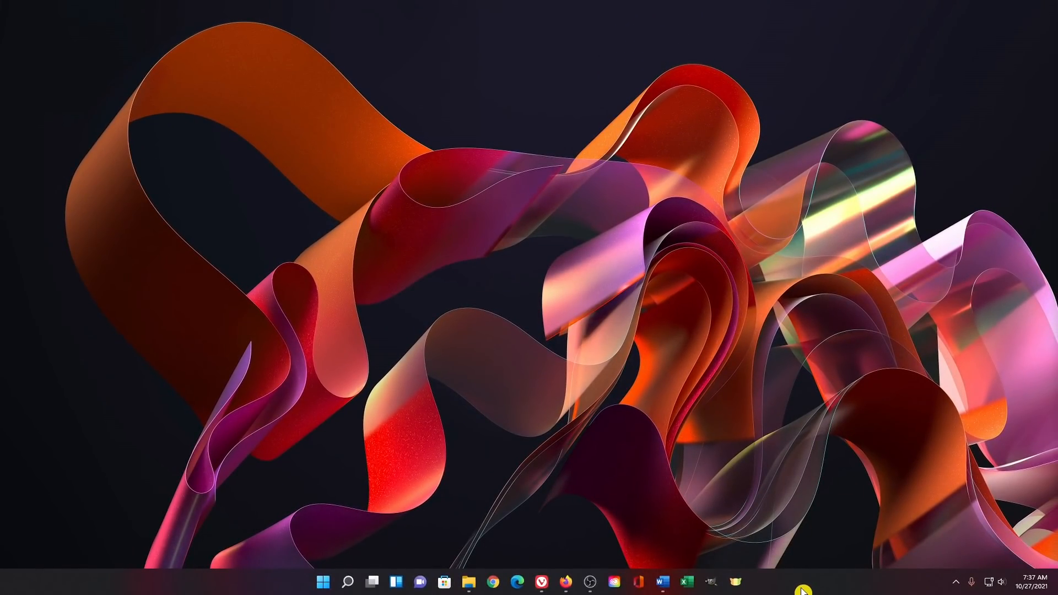
mouse_move(82, 588)
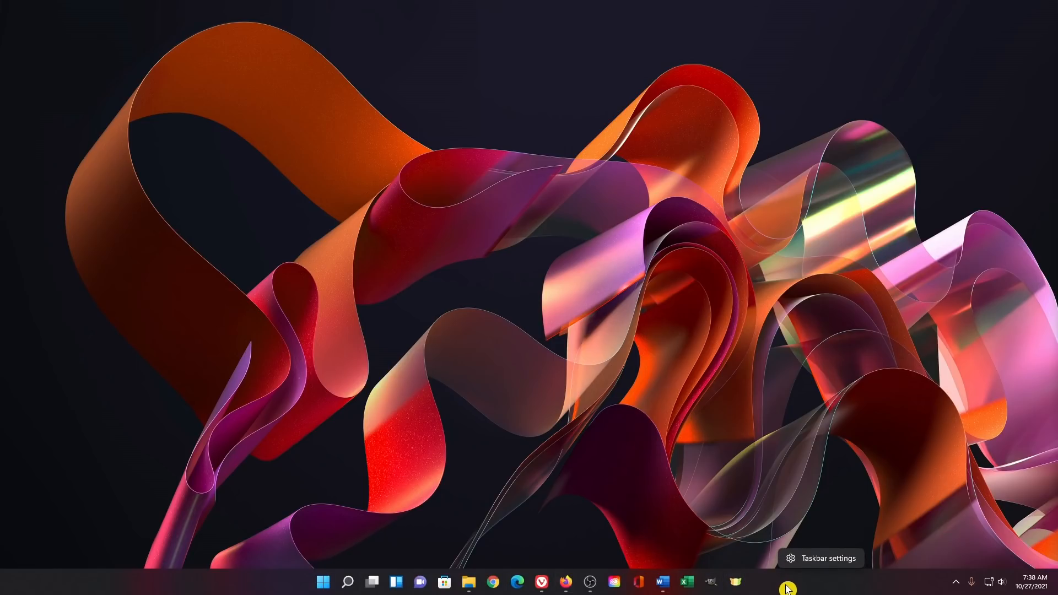
mouse_move(821, 566)
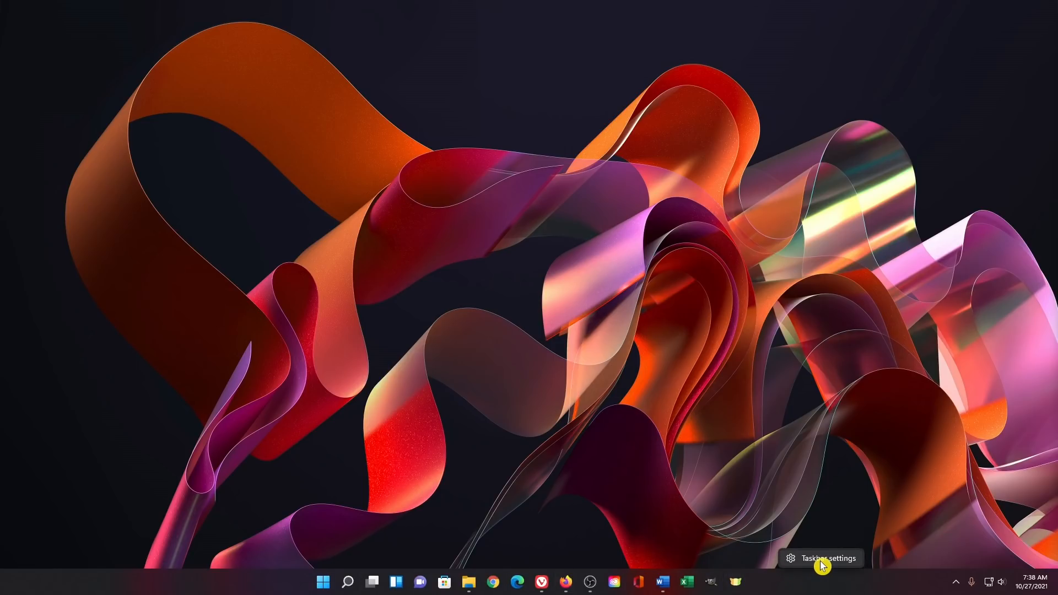
Step: In Taskbar behaviors, try Taskbar alignment set to Left
click(829, 558)
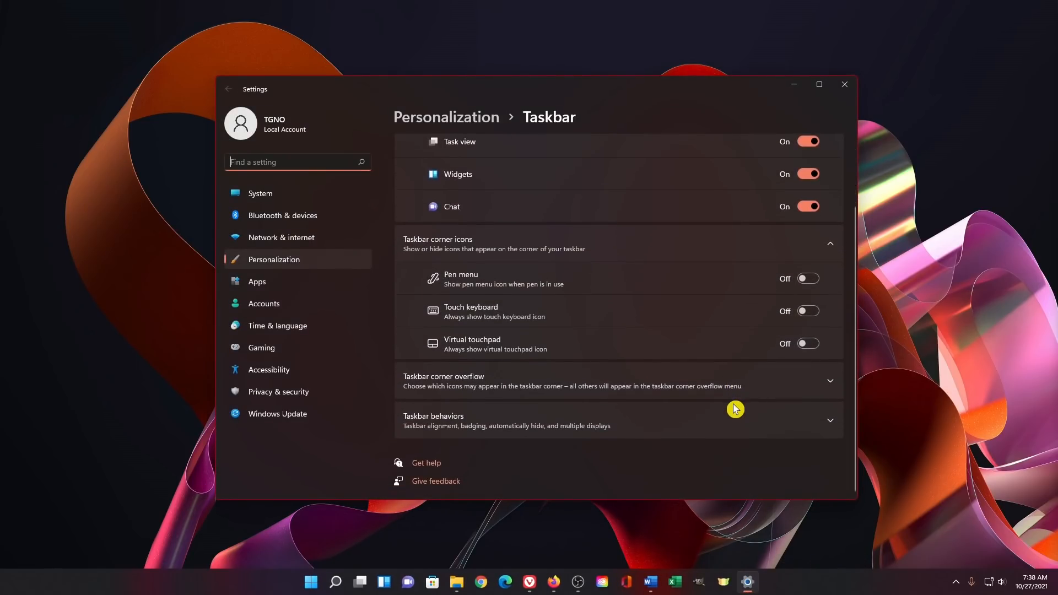
mouse_move(699, 430)
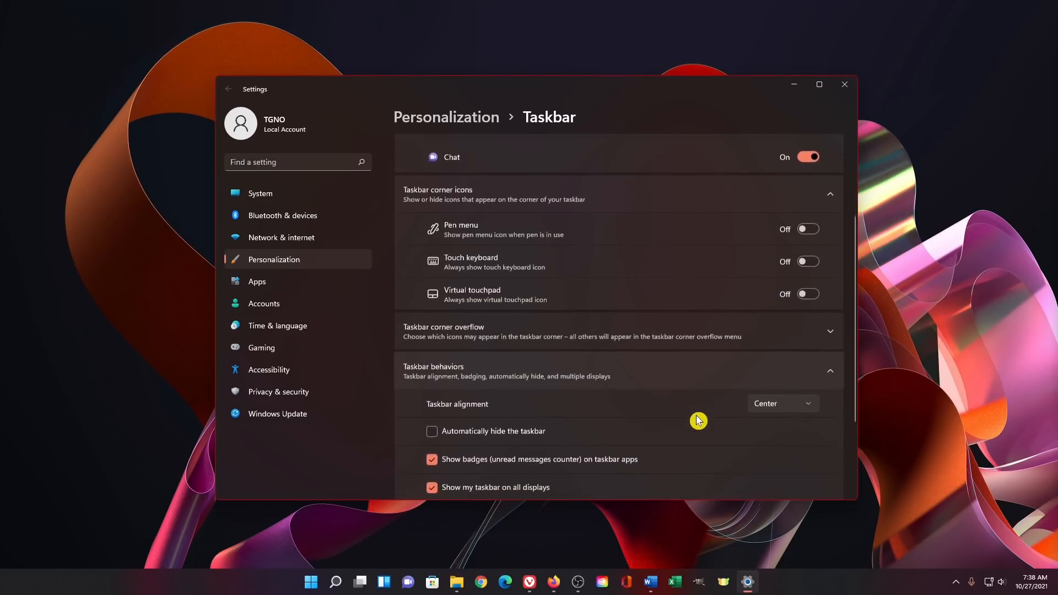
scroll(down, 3)
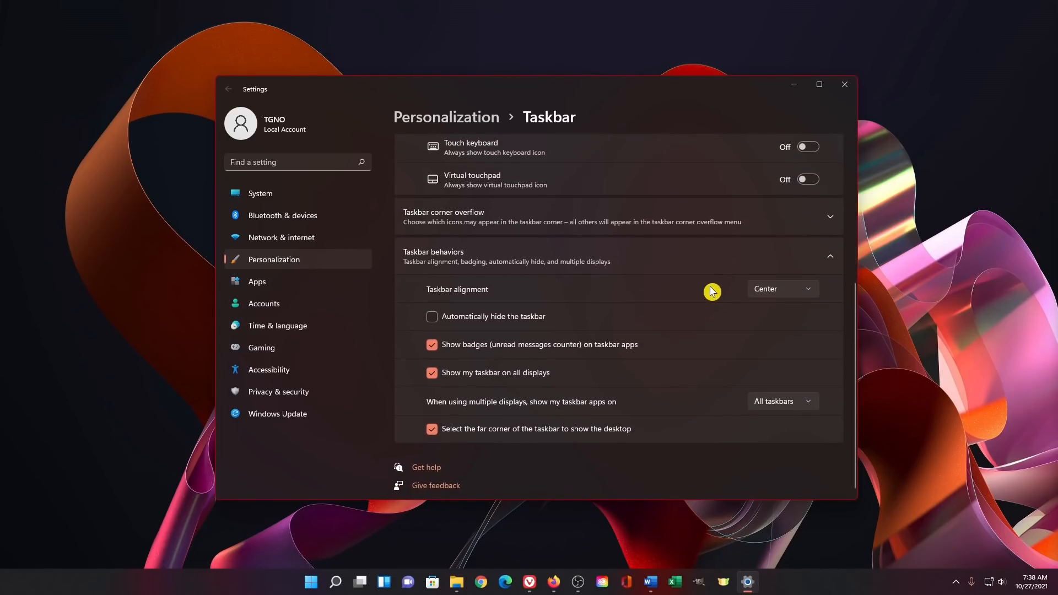
mouse_move(791, 291)
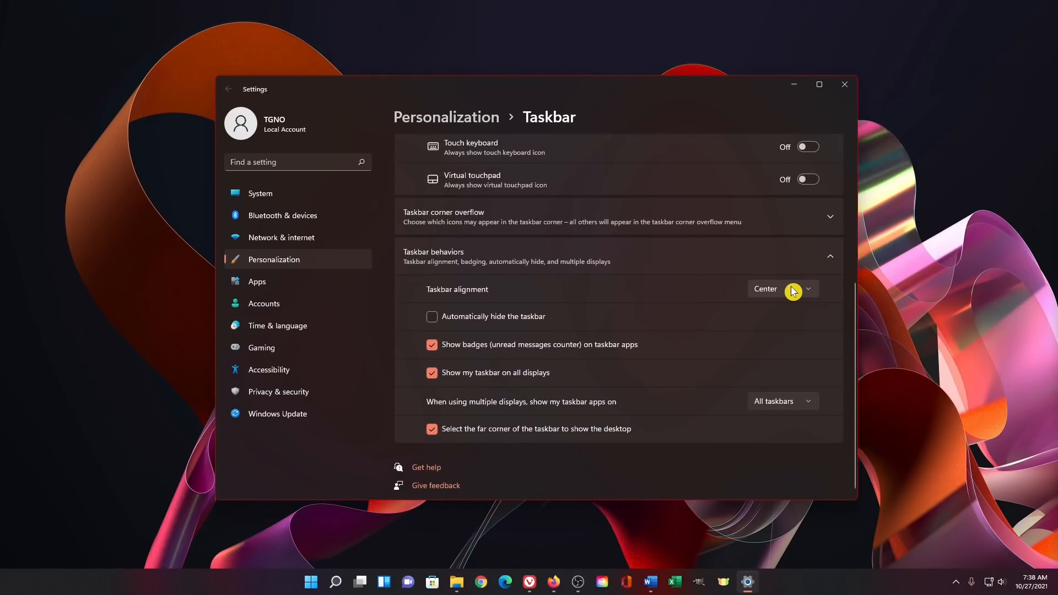
click(791, 289)
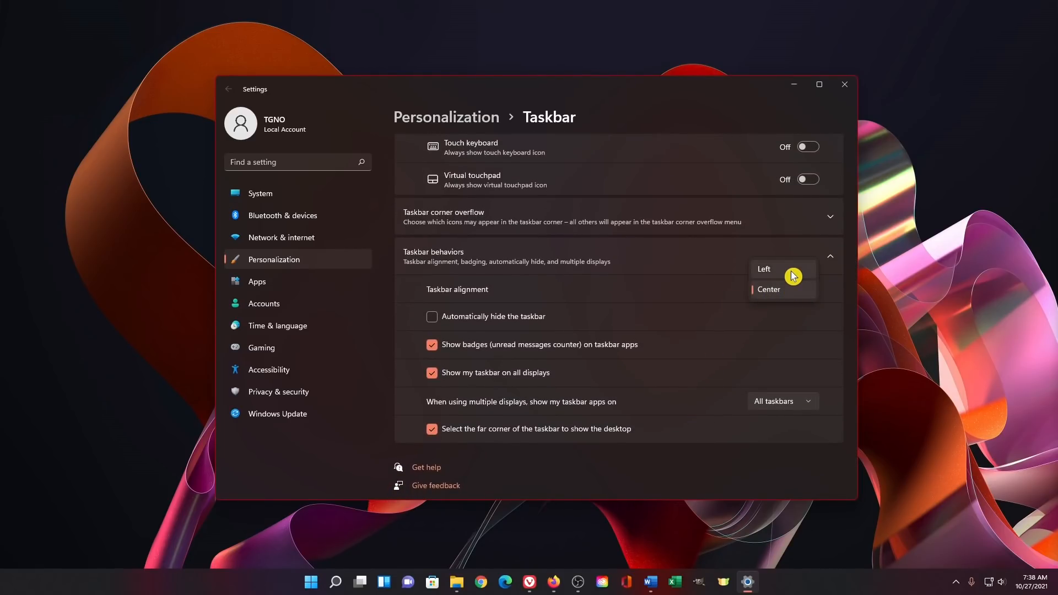
click(764, 268)
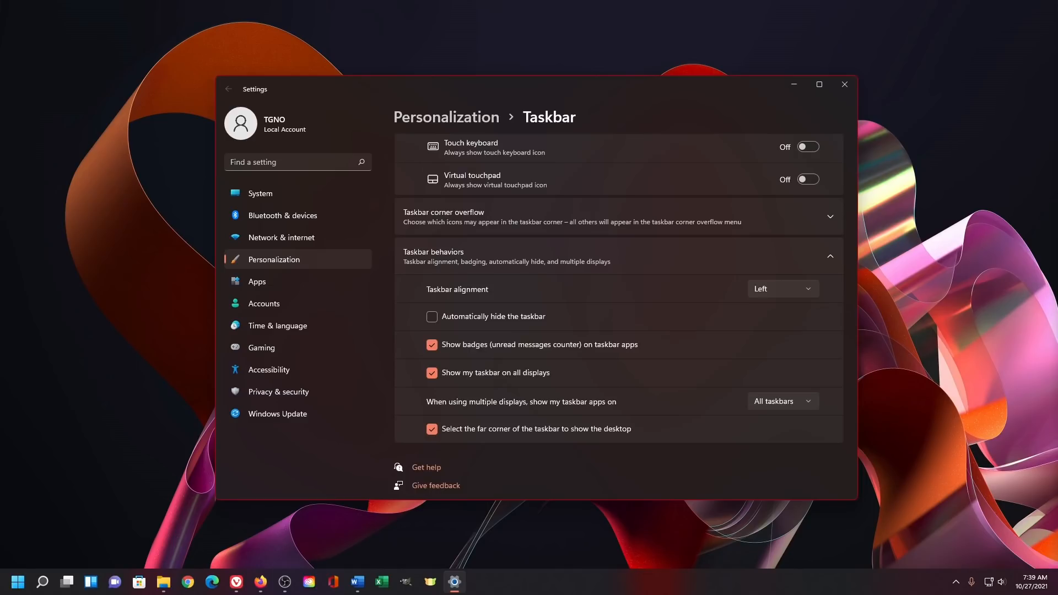
Step: Return Taskbar alignment to Center and close the Settings window
click(783, 289)
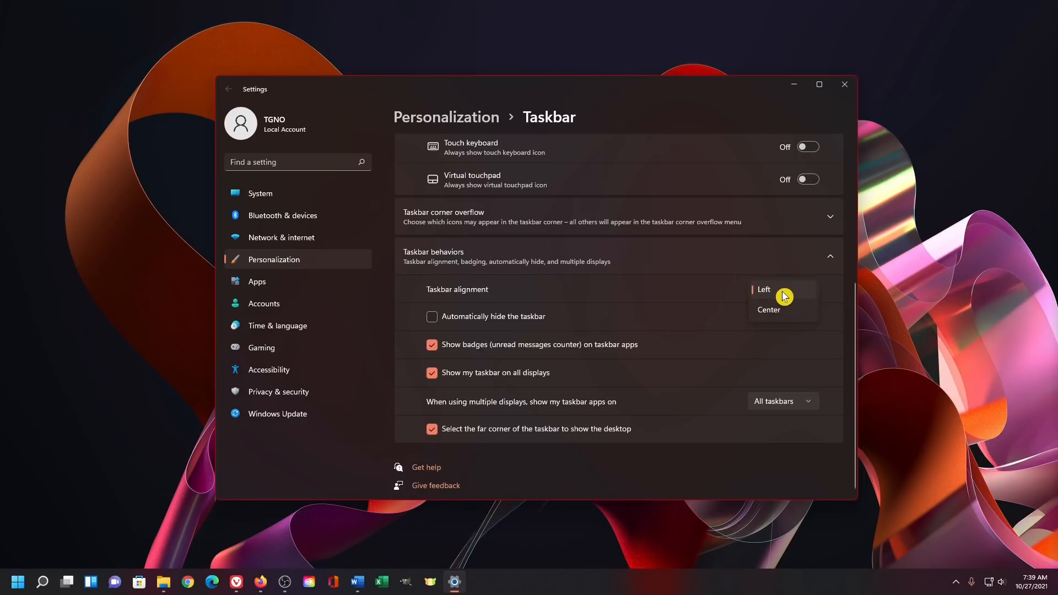
click(769, 309)
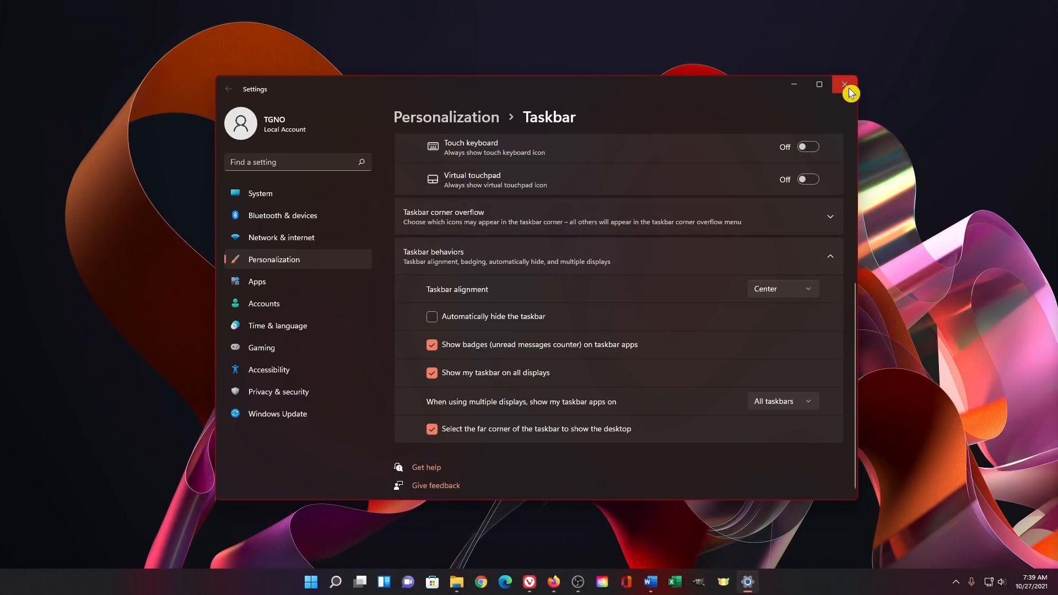
click(844, 84)
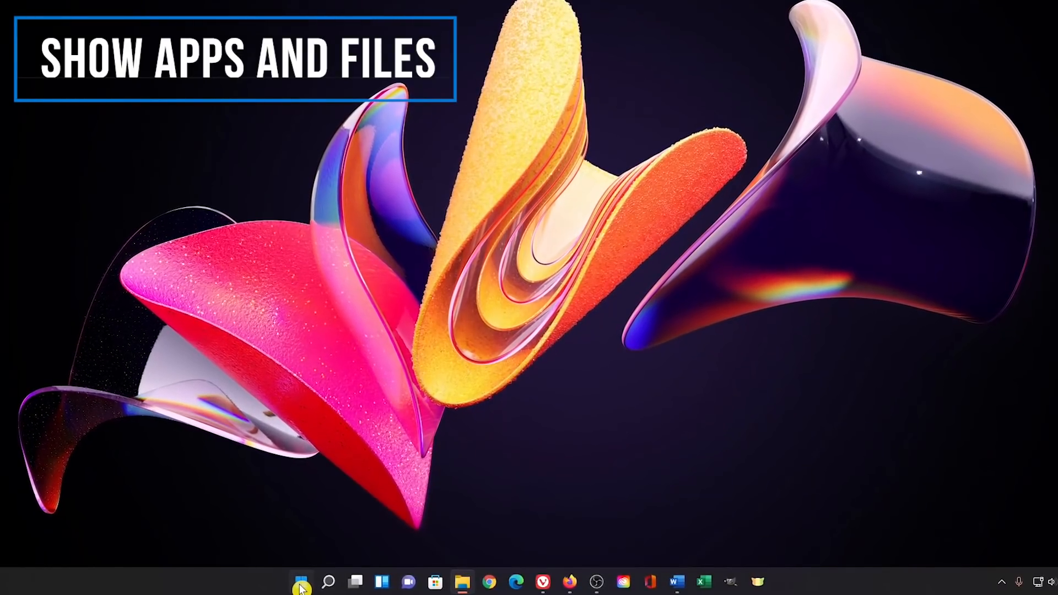
Step: Reopen Settings from the Start menu onto its System home page
click(298, 582)
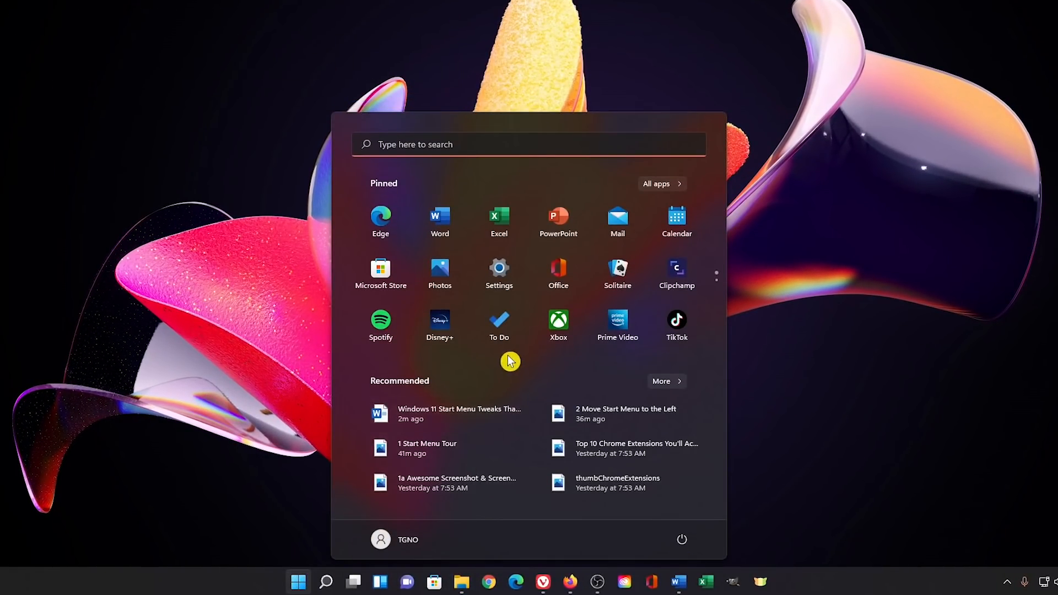
mouse_move(493, 280)
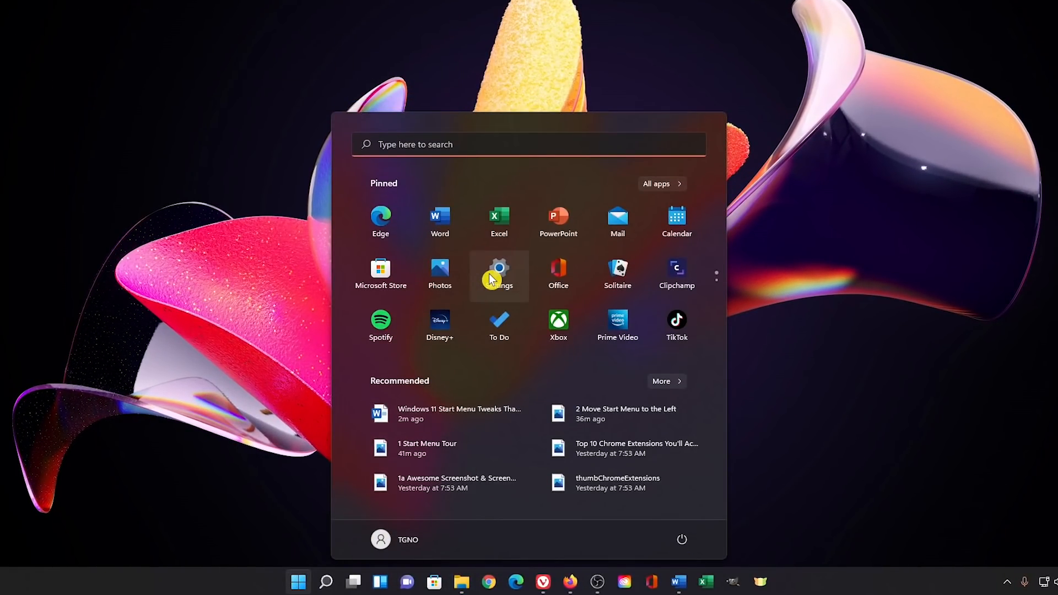
mouse_move(298, 582)
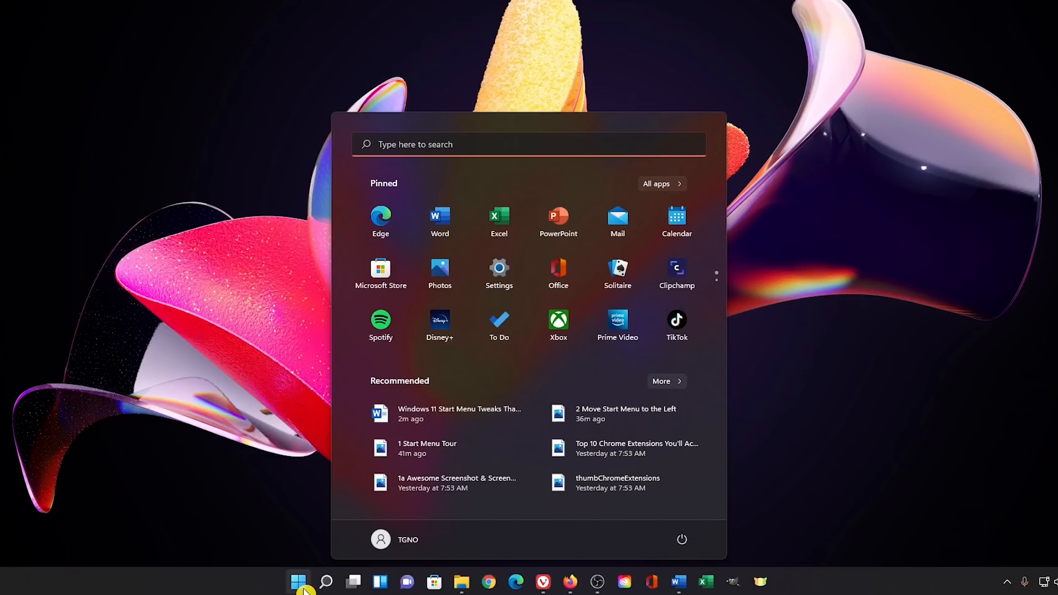
right_click(297, 581)
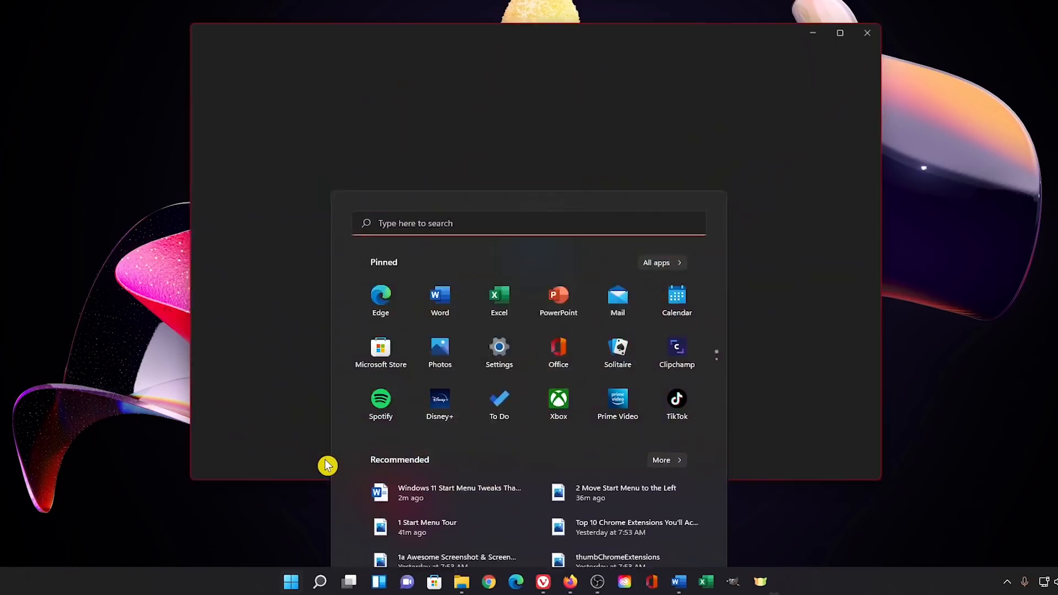
click(498, 346)
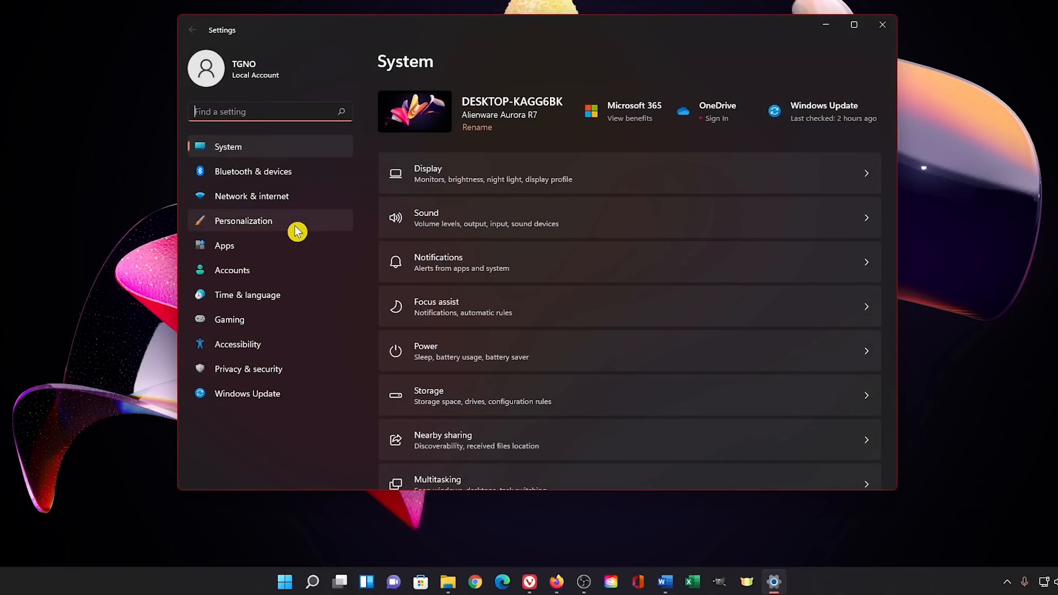
Step: On Personalization > Start, turn on Show recently added apps and Show most used apps
click(243, 220)
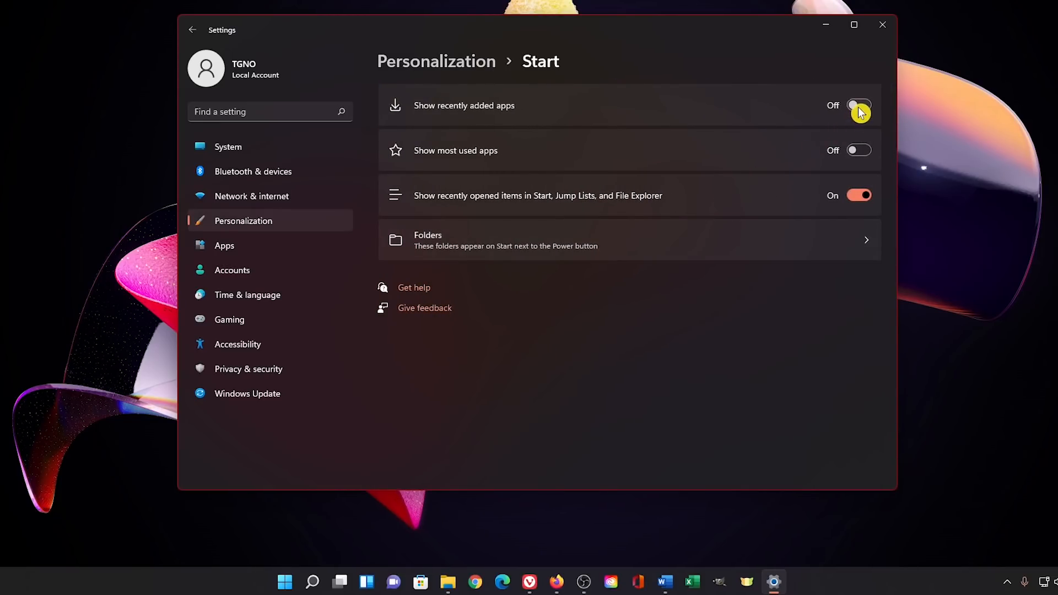
click(859, 106)
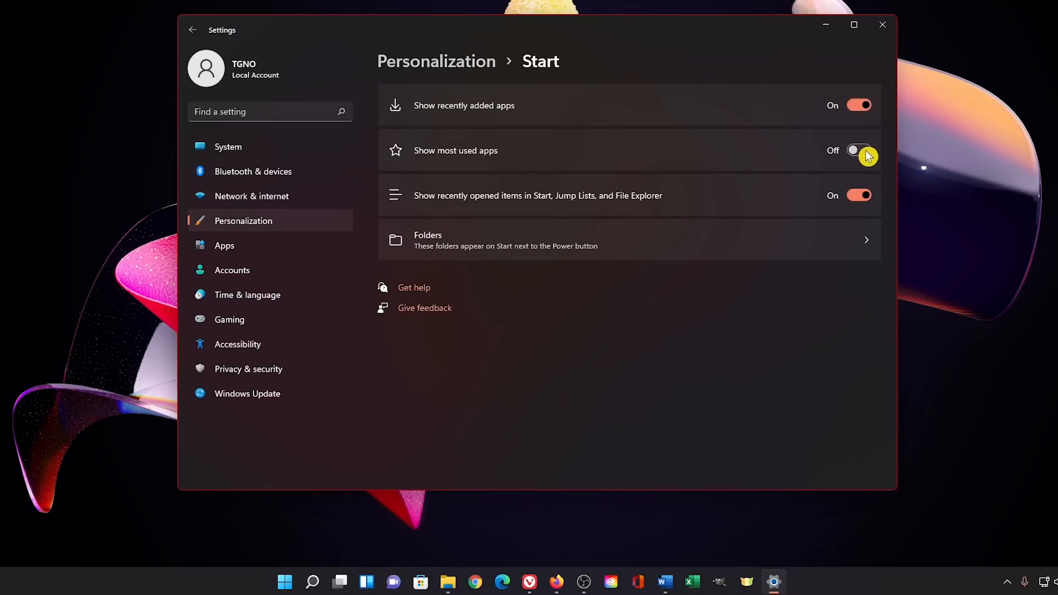
click(860, 150)
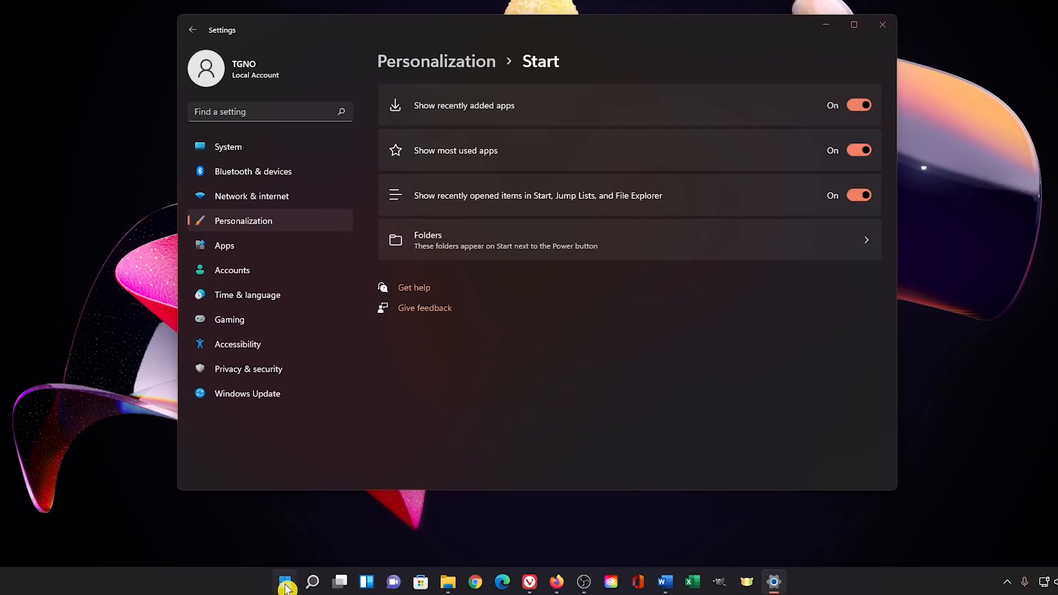
click(284, 582)
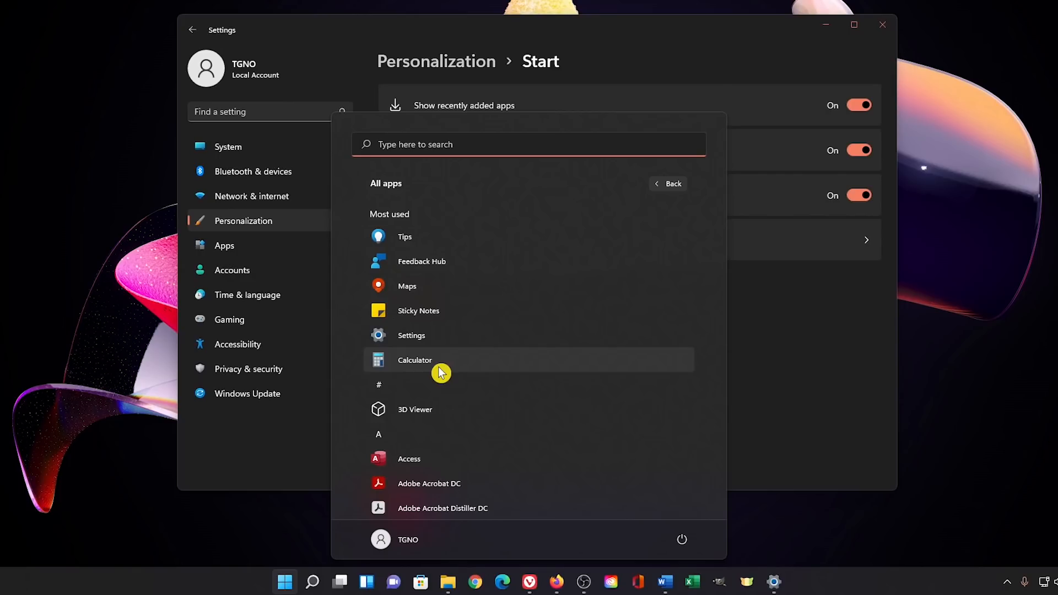
mouse_move(436, 307)
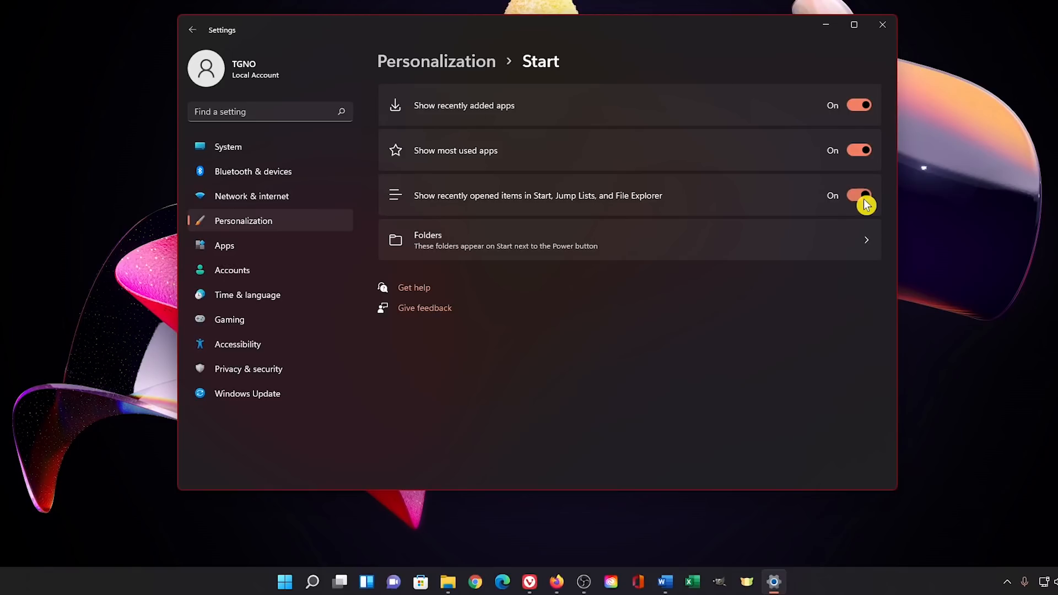
Step: Turn recently opened items off, check Start, then turn it back on
click(859, 195)
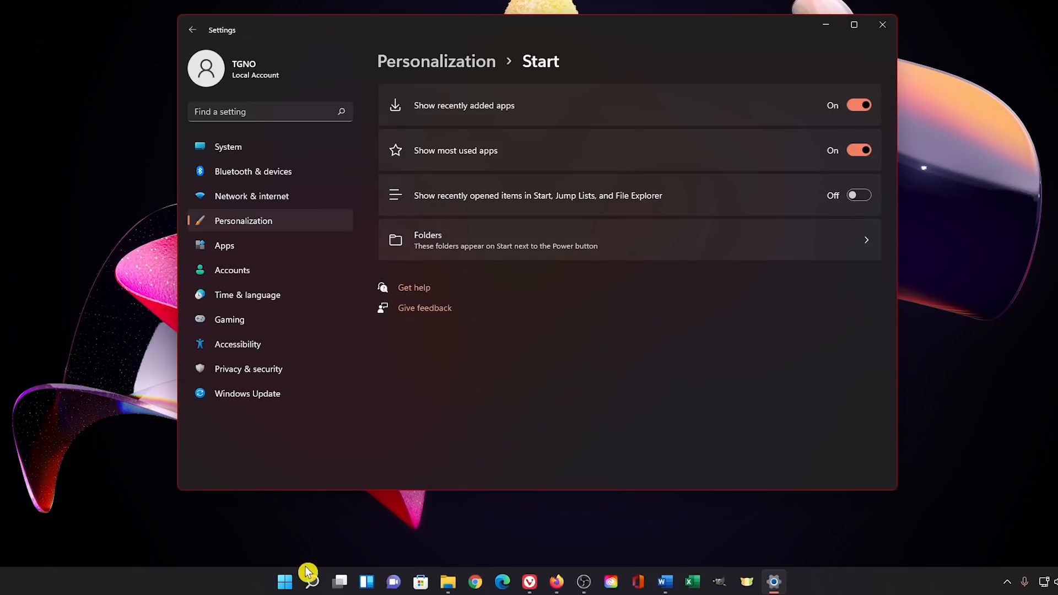
click(284, 582)
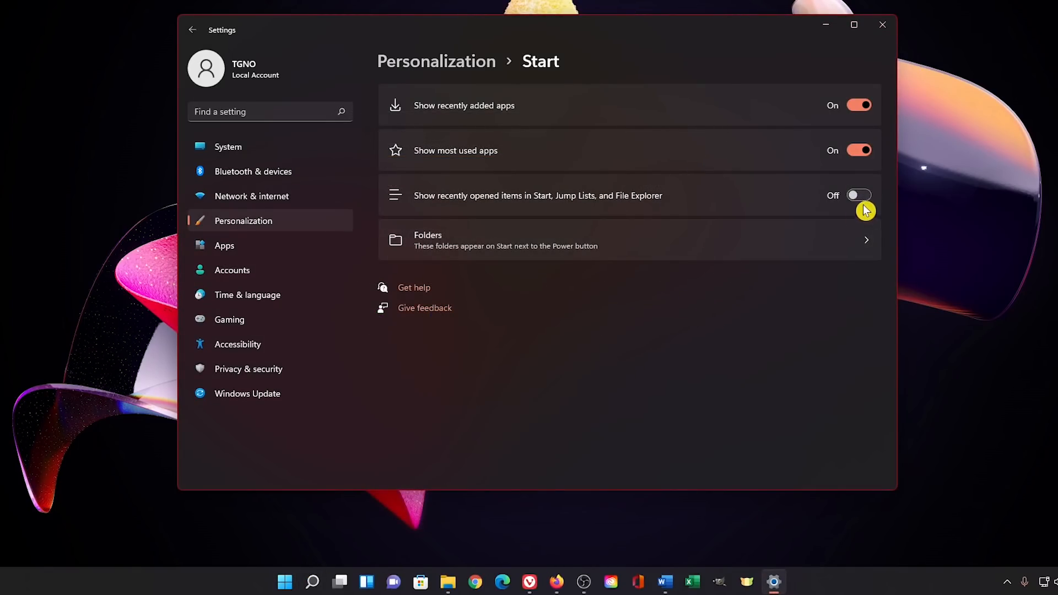
click(858, 195)
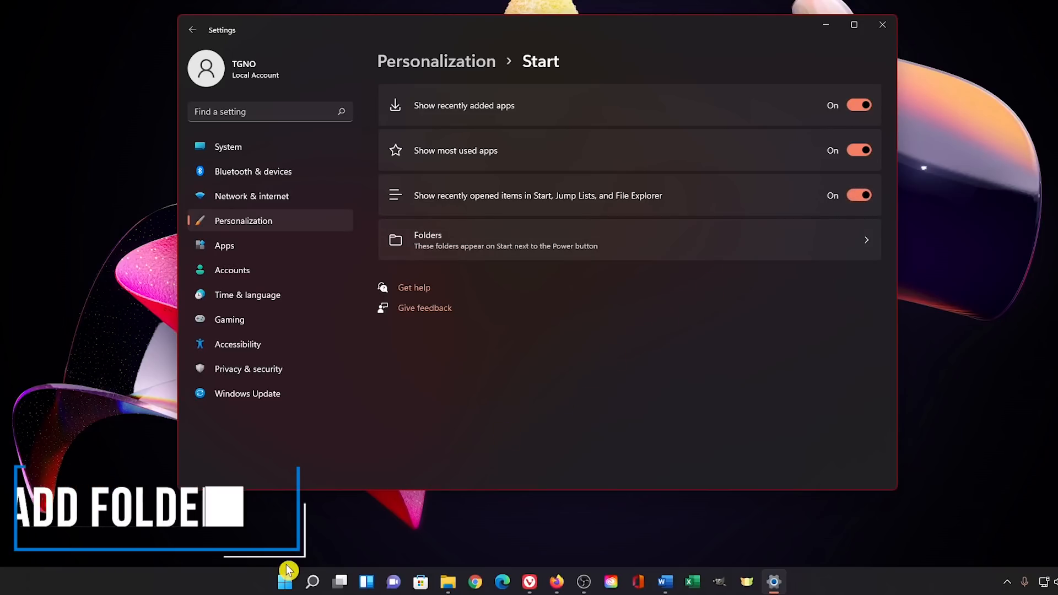
Step: Enable the Documents, Music, Pictures and Videos folders for Start and view them beside the power button
click(285, 582)
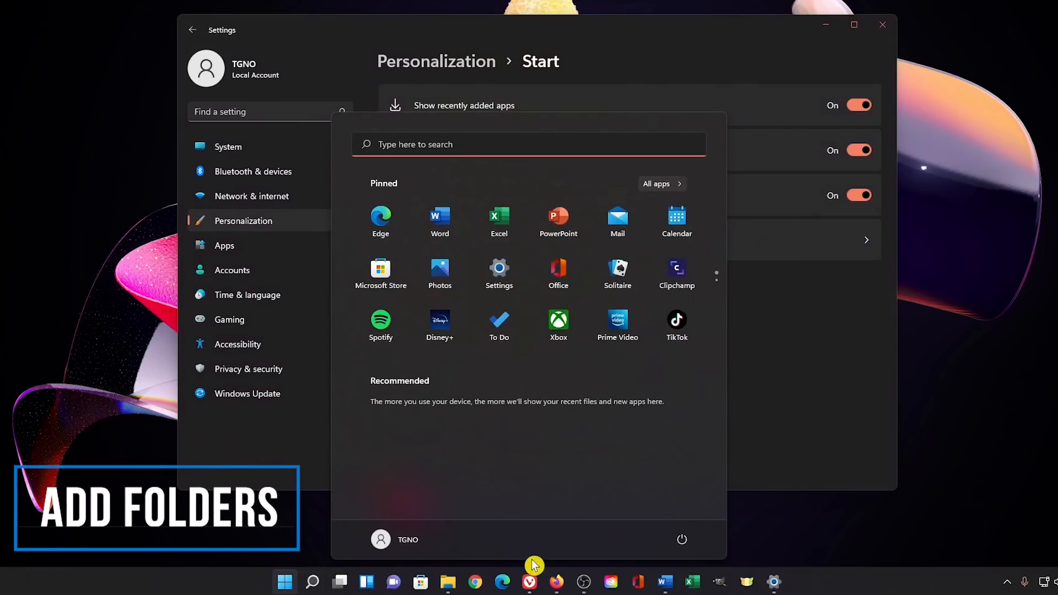
mouse_move(682, 542)
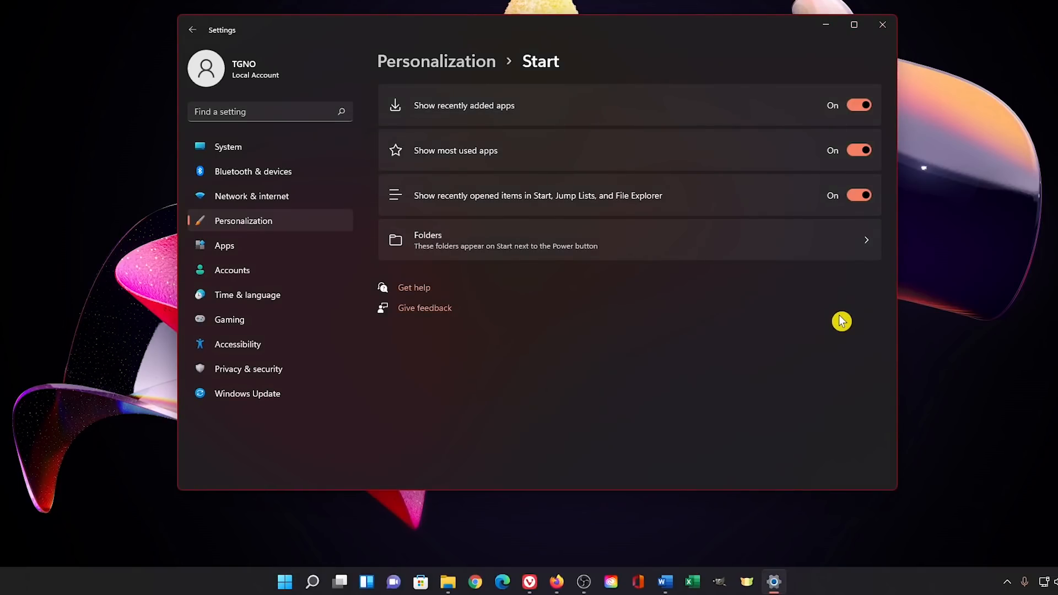
mouse_move(740, 251)
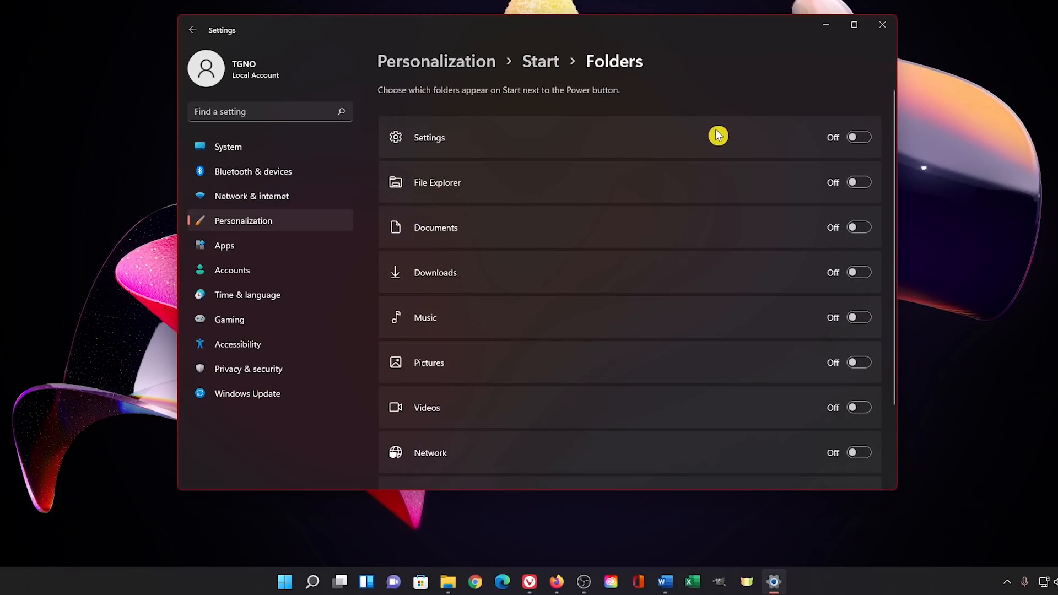
mouse_move(860, 239)
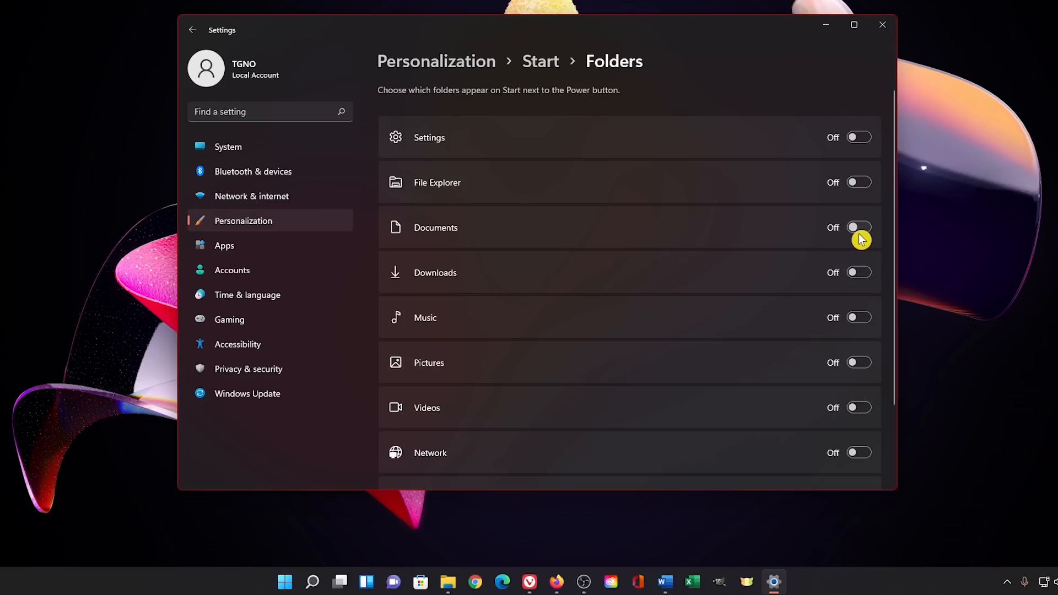
click(858, 227)
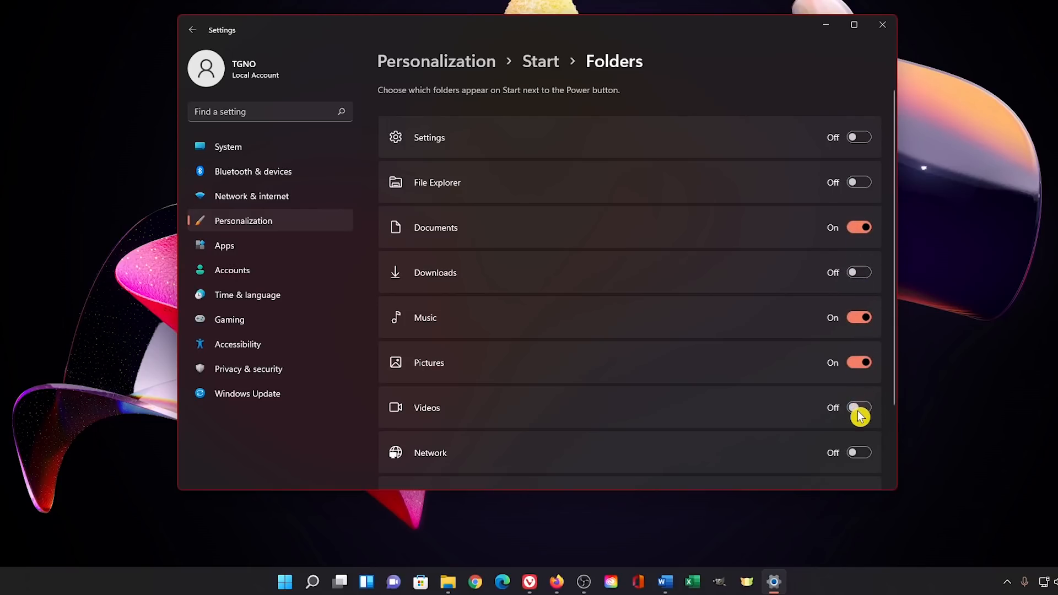
click(858, 408)
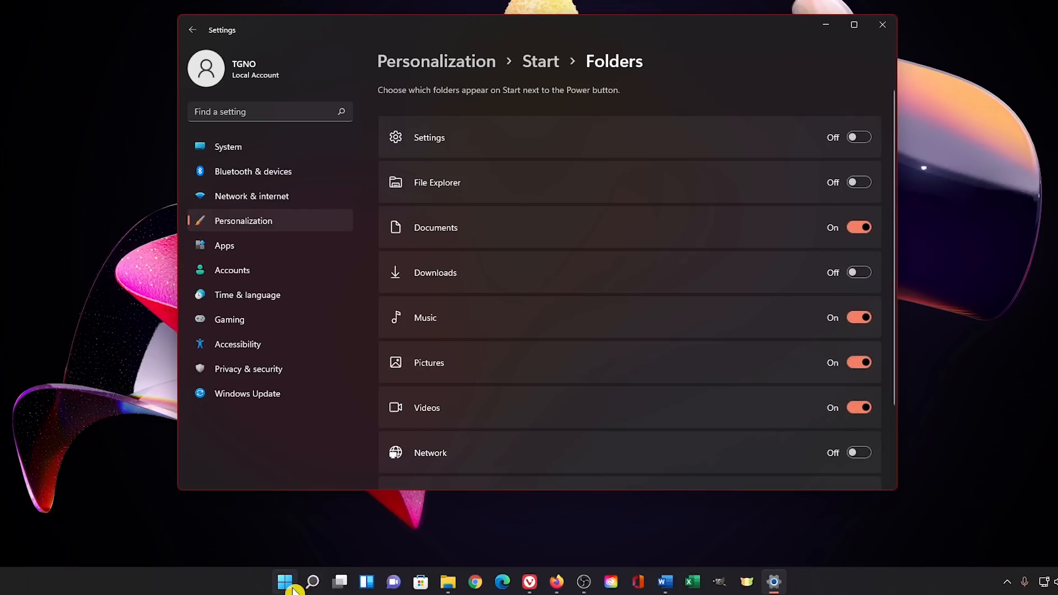
click(284, 582)
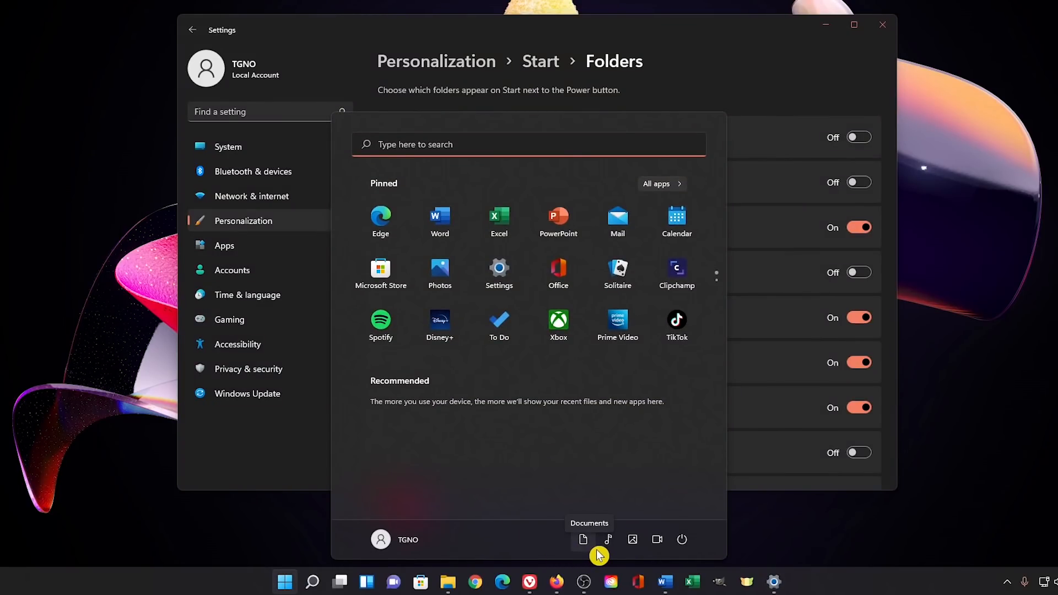
mouse_move(667, 542)
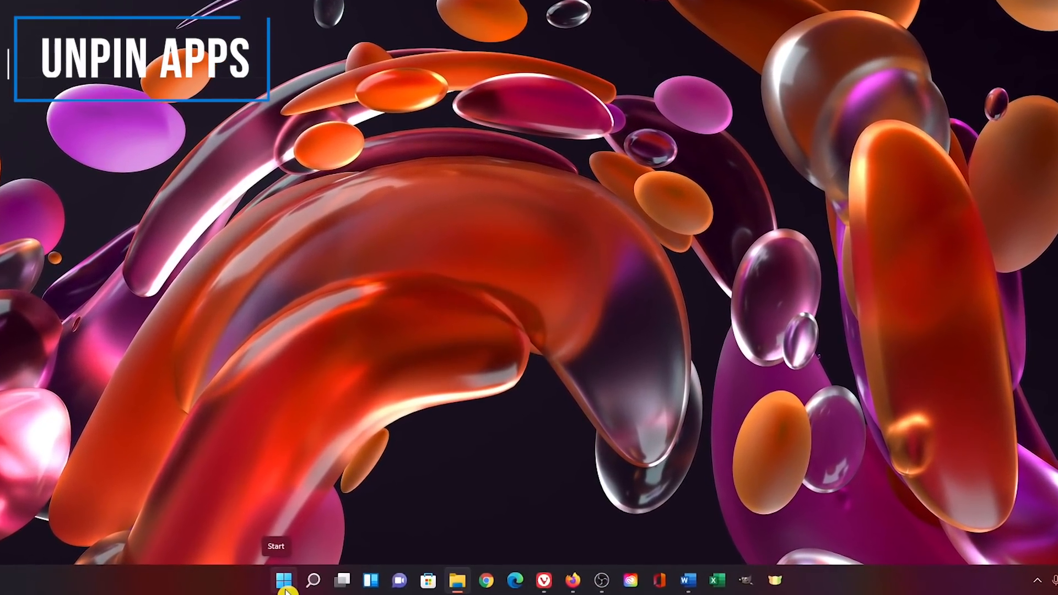
Step: Unpin Solitaire, Clipchamp, TikTok, Instagram and Facebook from the Start menu's pinned grid
click(288, 579)
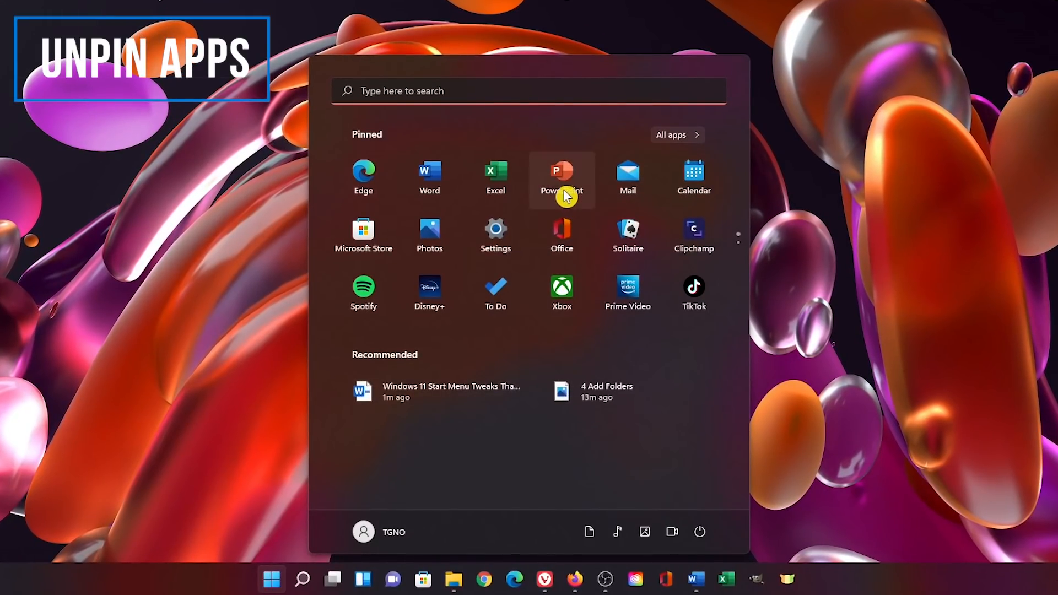
mouse_move(573, 233)
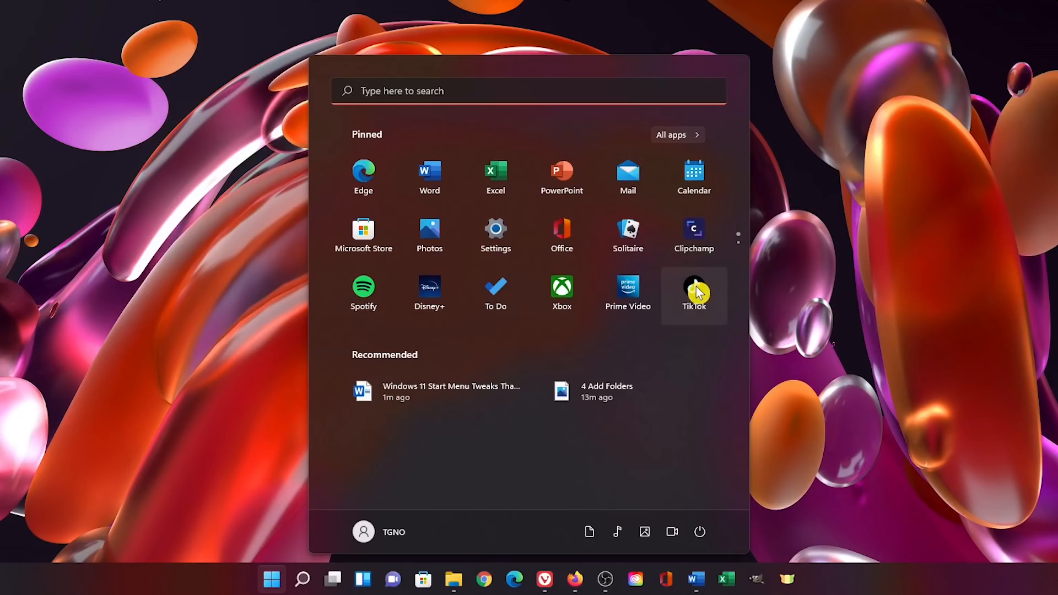
mouse_move(639, 234)
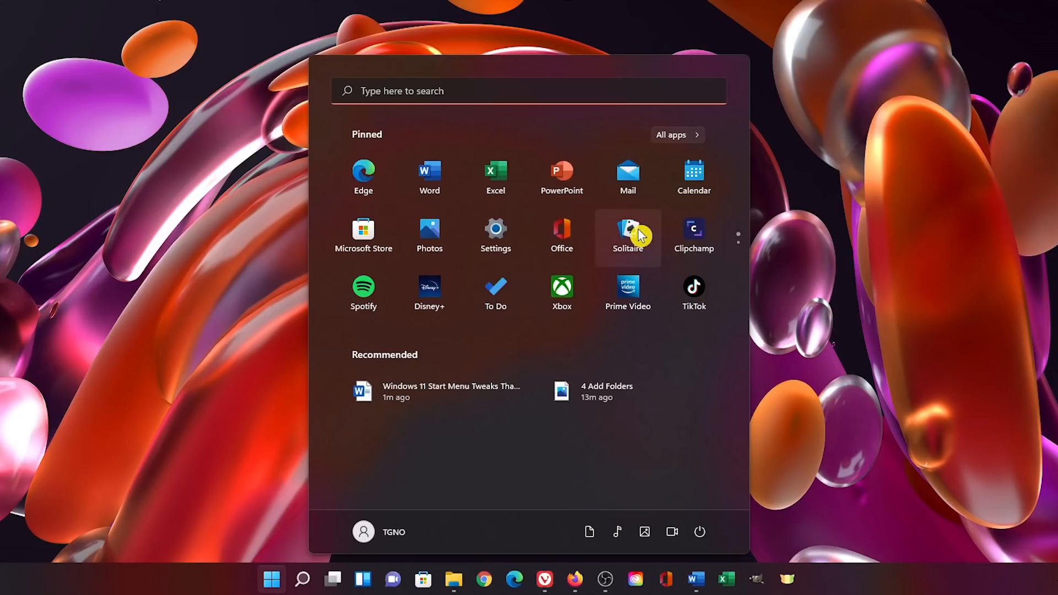
right_click(627, 231)
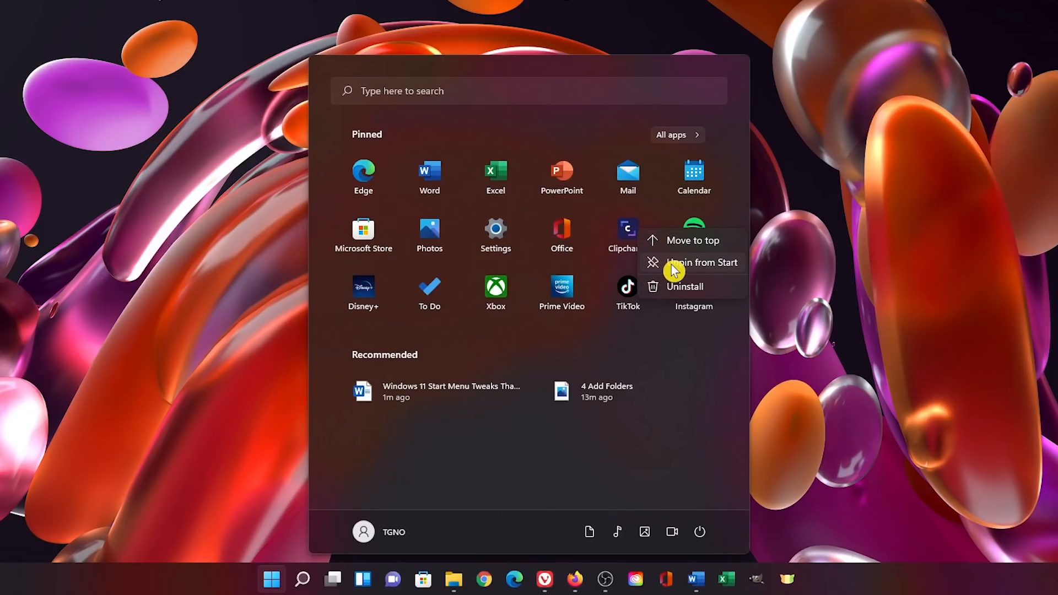
click(702, 262)
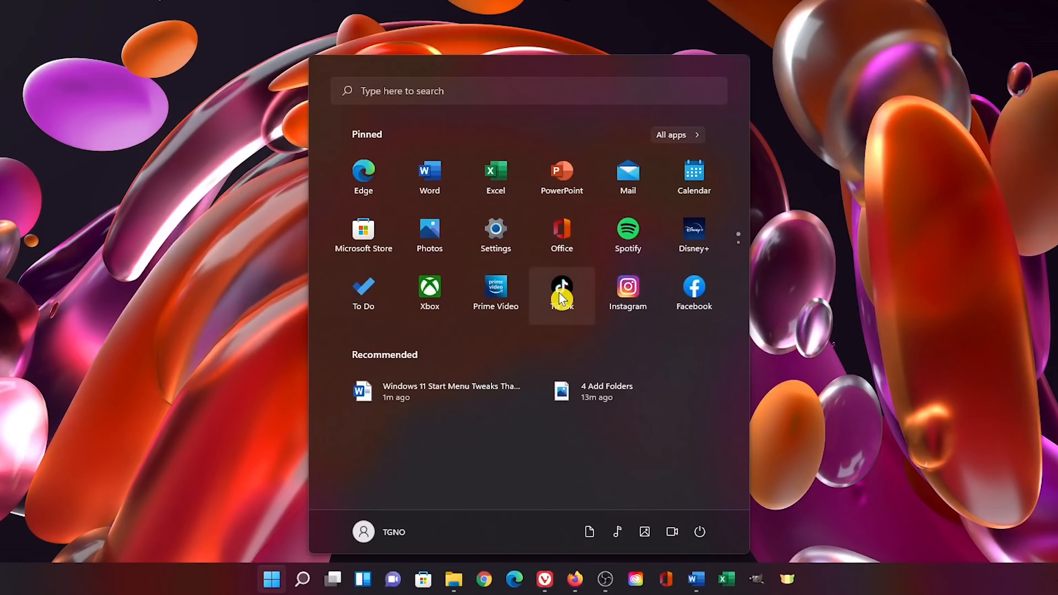
right_click(562, 297)
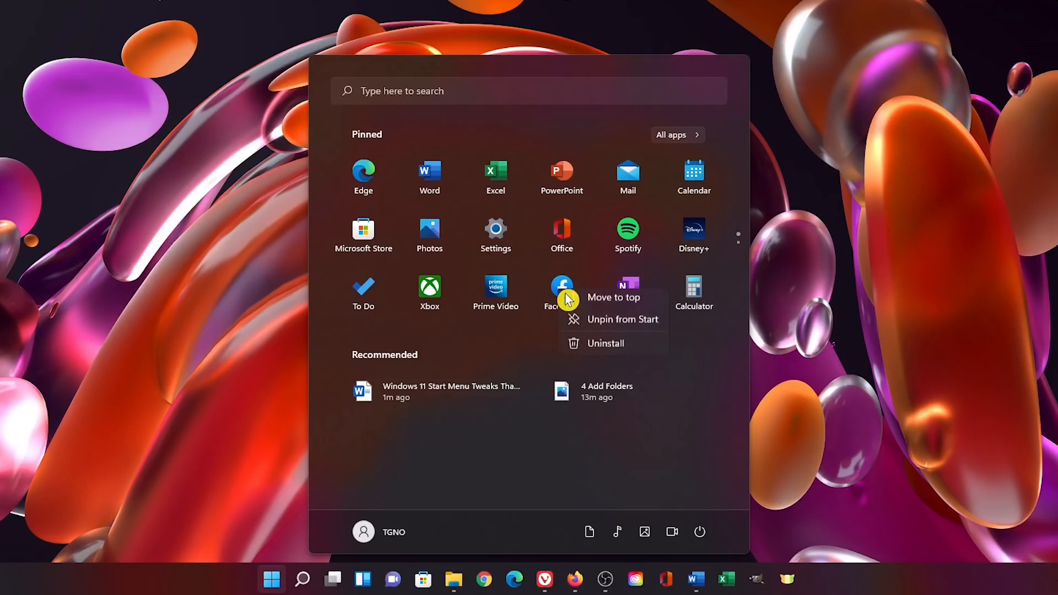
click(622, 320)
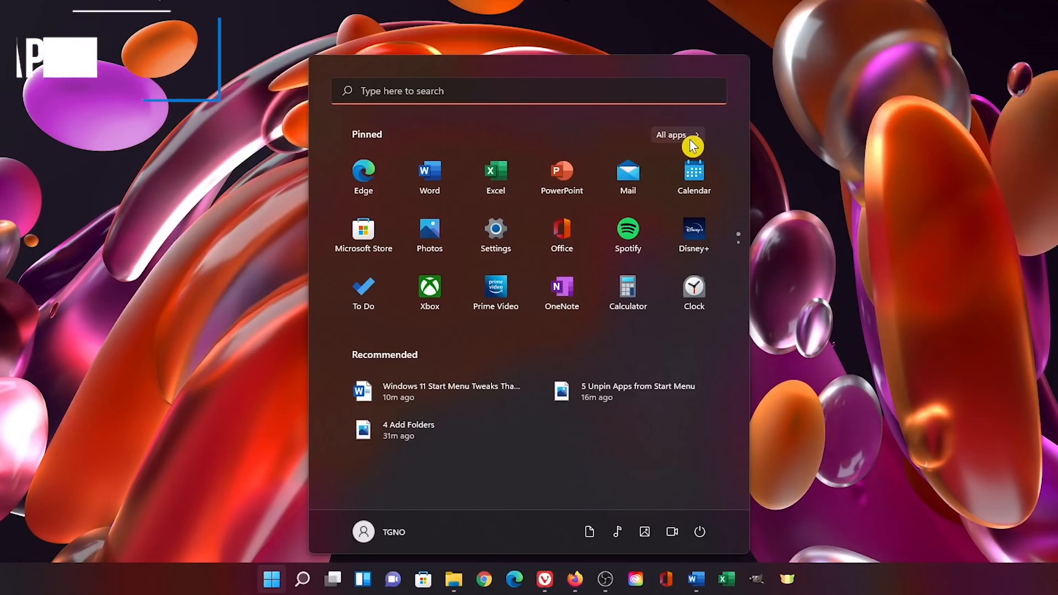
click(672, 134)
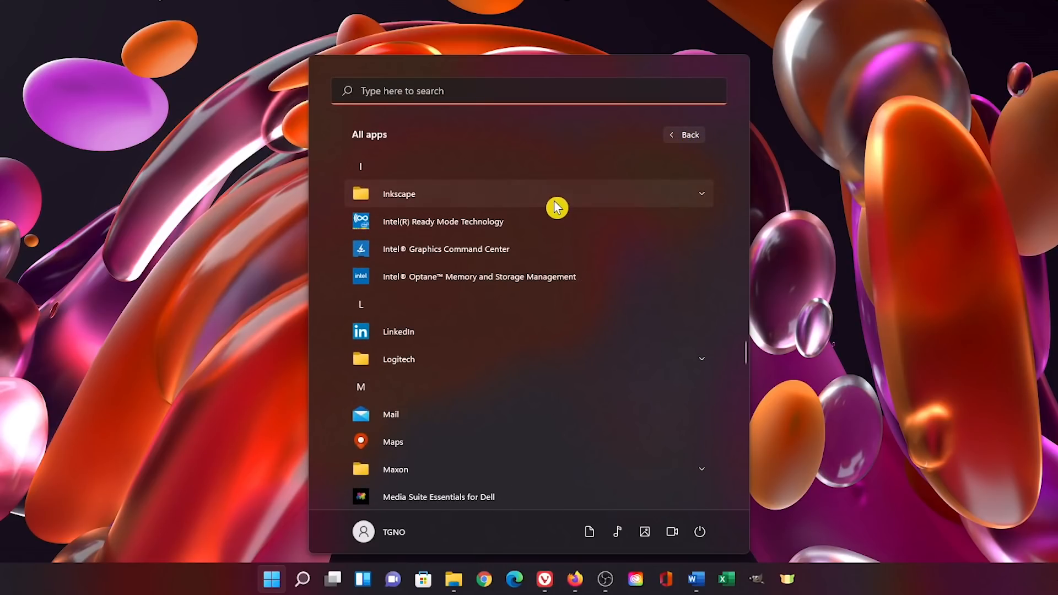
click(399, 193)
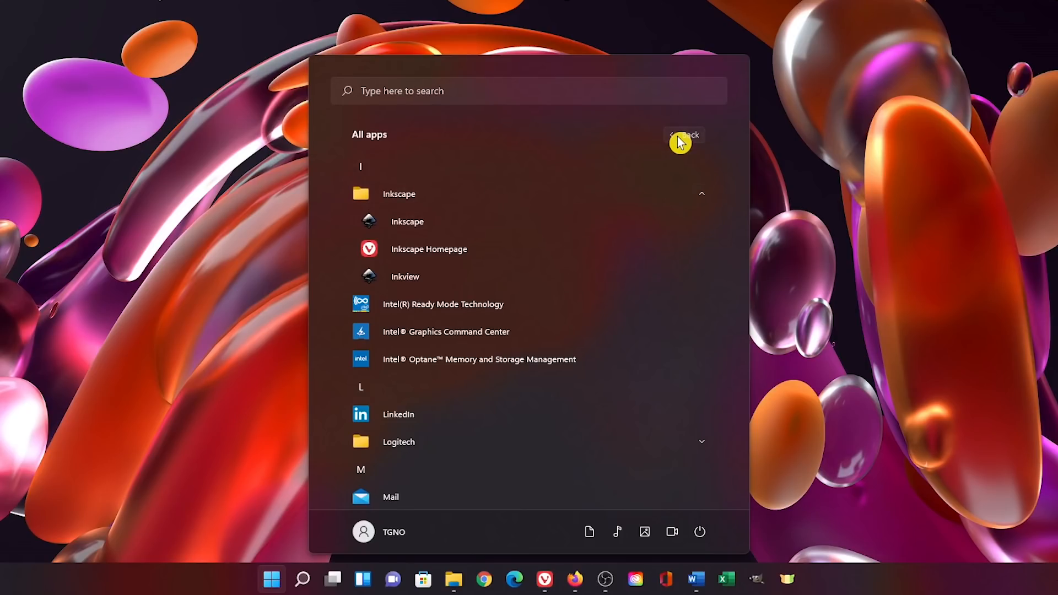
click(684, 134)
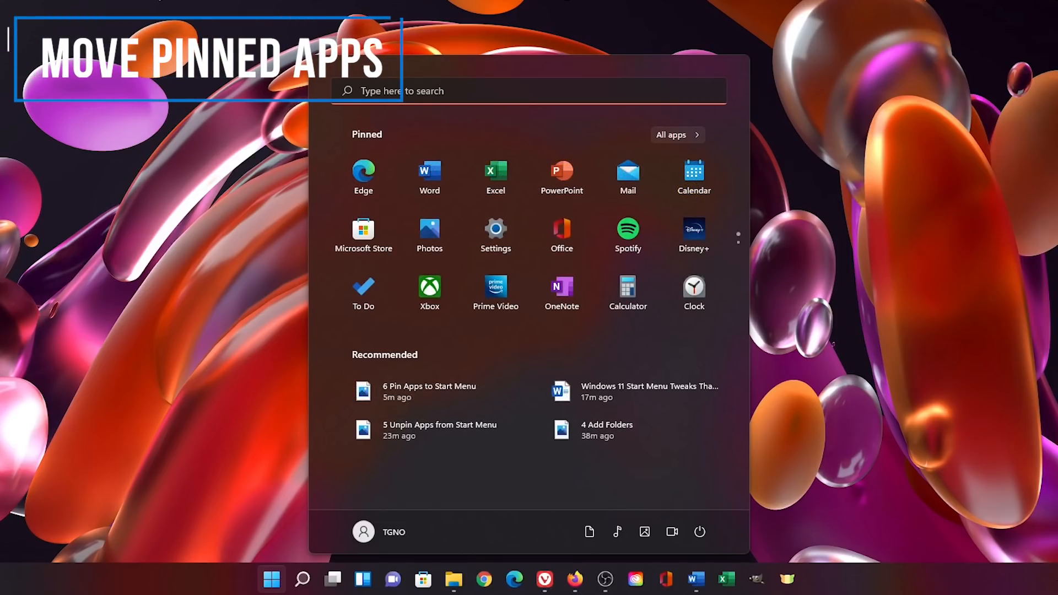
mouse_move(442, 300)
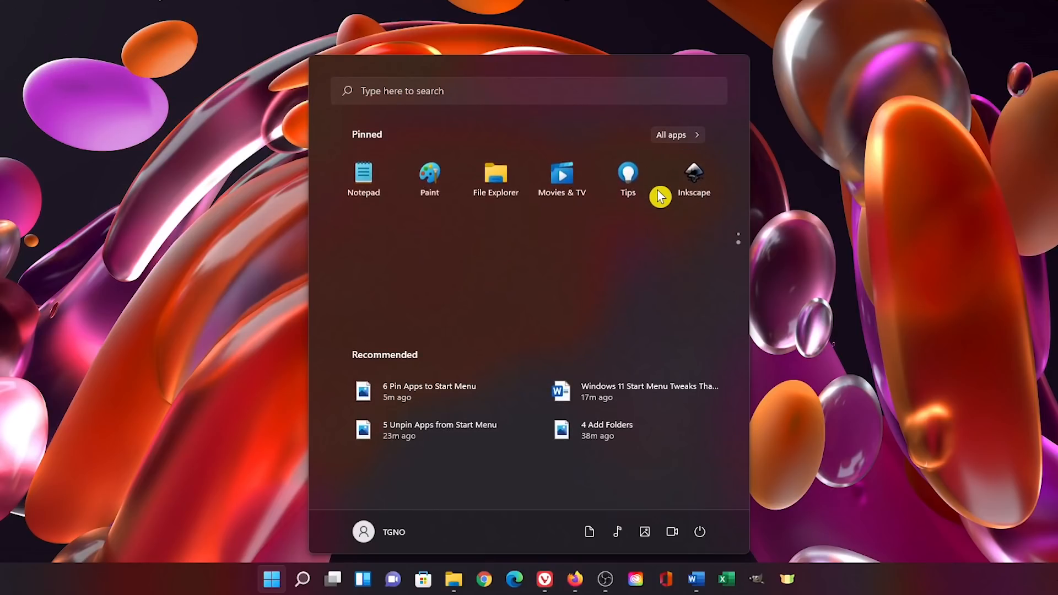
mouse_move(692, 193)
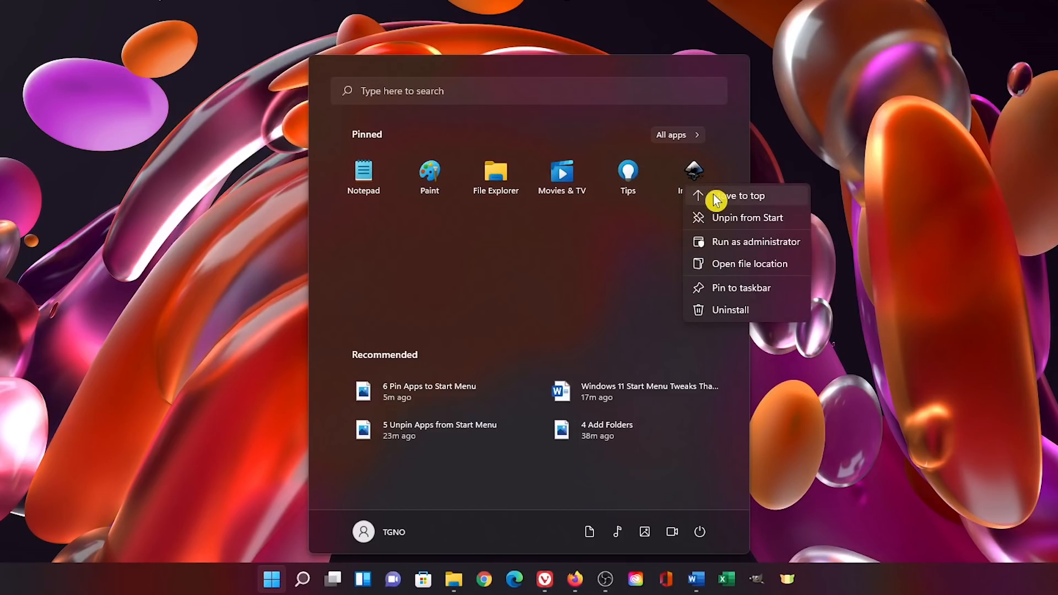
Step: Move Inkscape to the top of the pinned apps and close Start
click(738, 196)
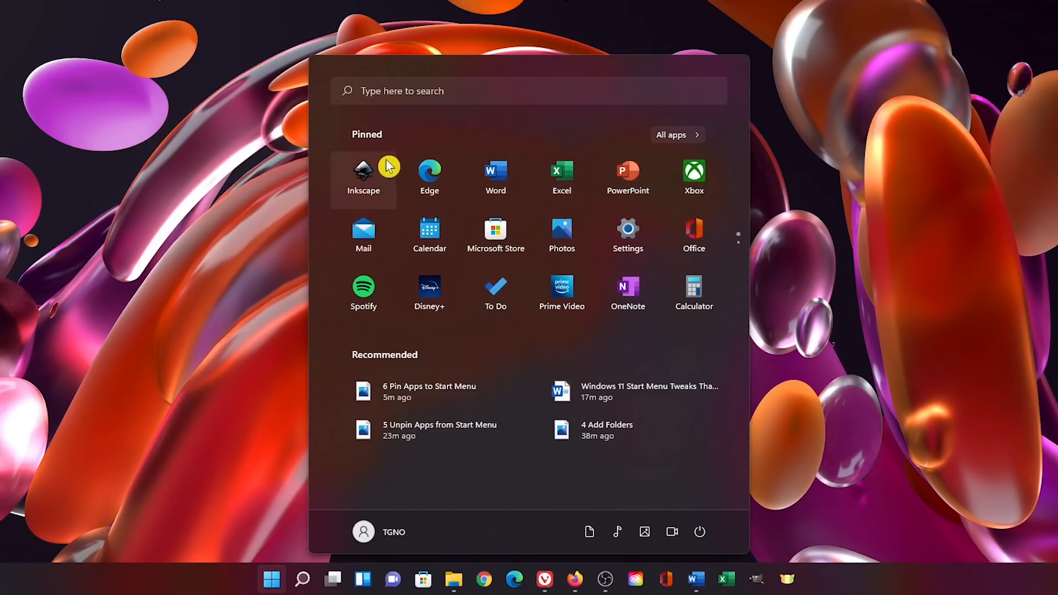
click(271, 578)
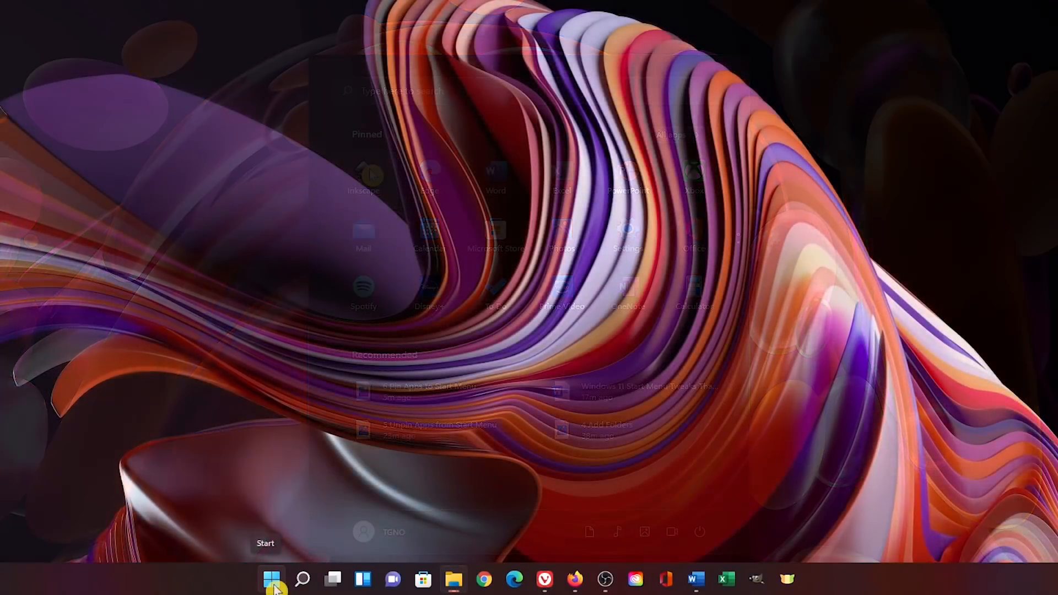
Step: Launch Settings from Start and go to Personalization > Colors
click(274, 578)
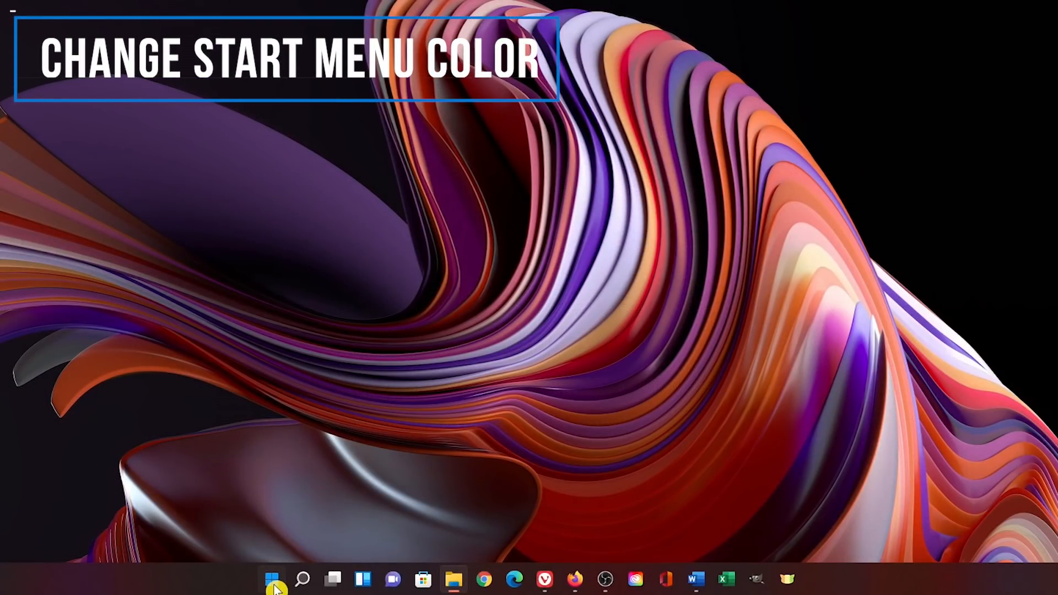
click(274, 580)
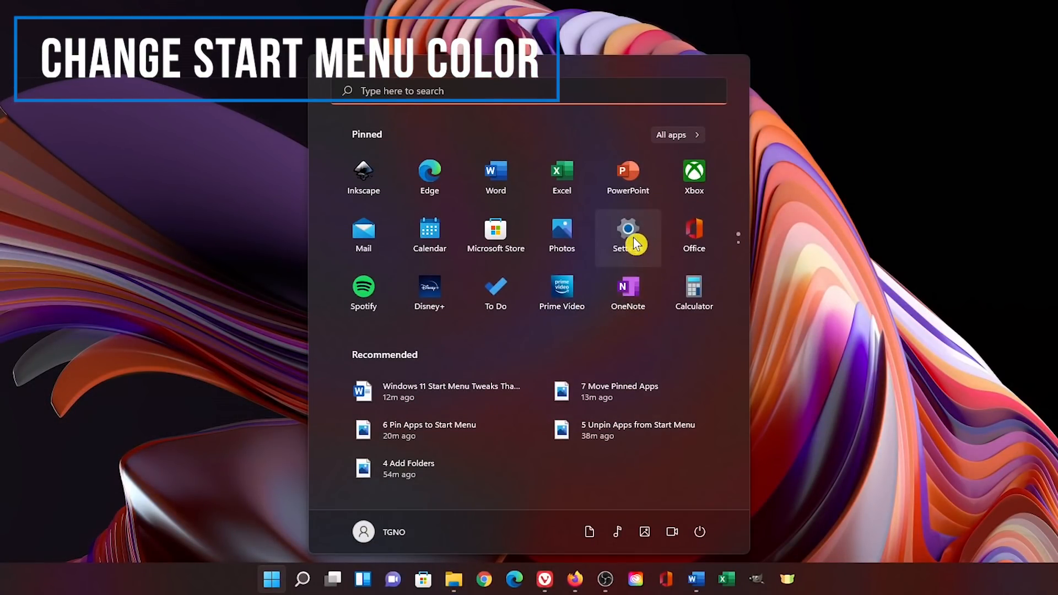
click(627, 236)
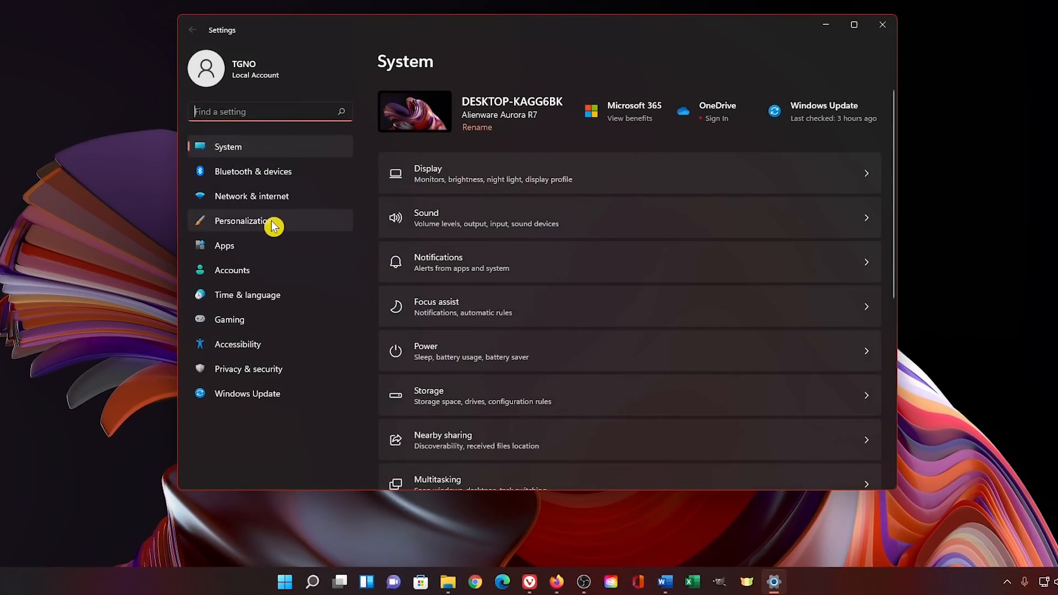
click(242, 221)
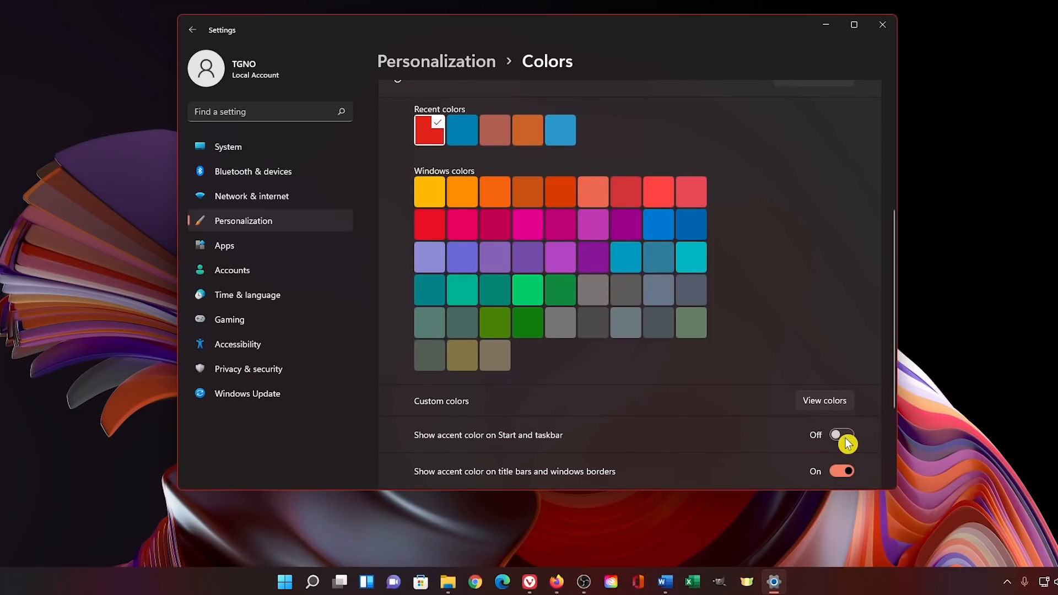
Step: Show the accent colour on Start and taskbar, choose Seafoam, and check the teal tint in Start
click(841, 435)
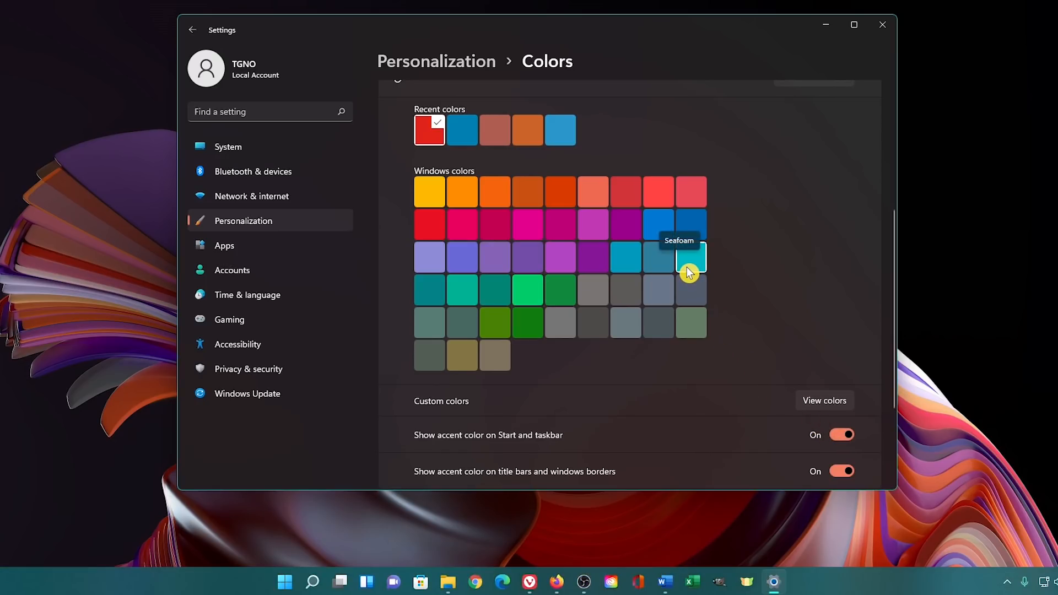
click(691, 257)
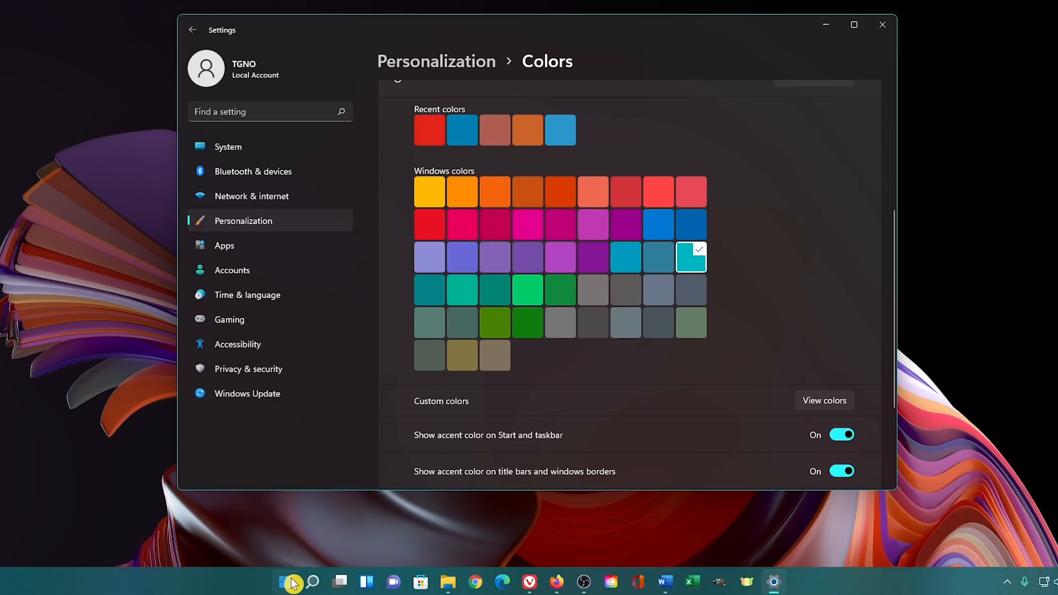
click(282, 582)
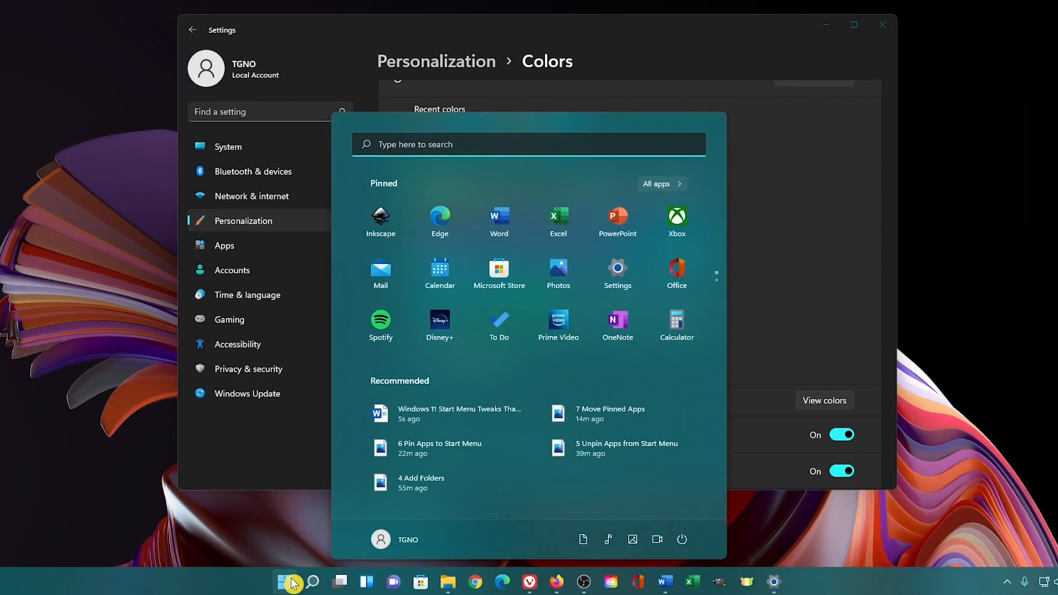